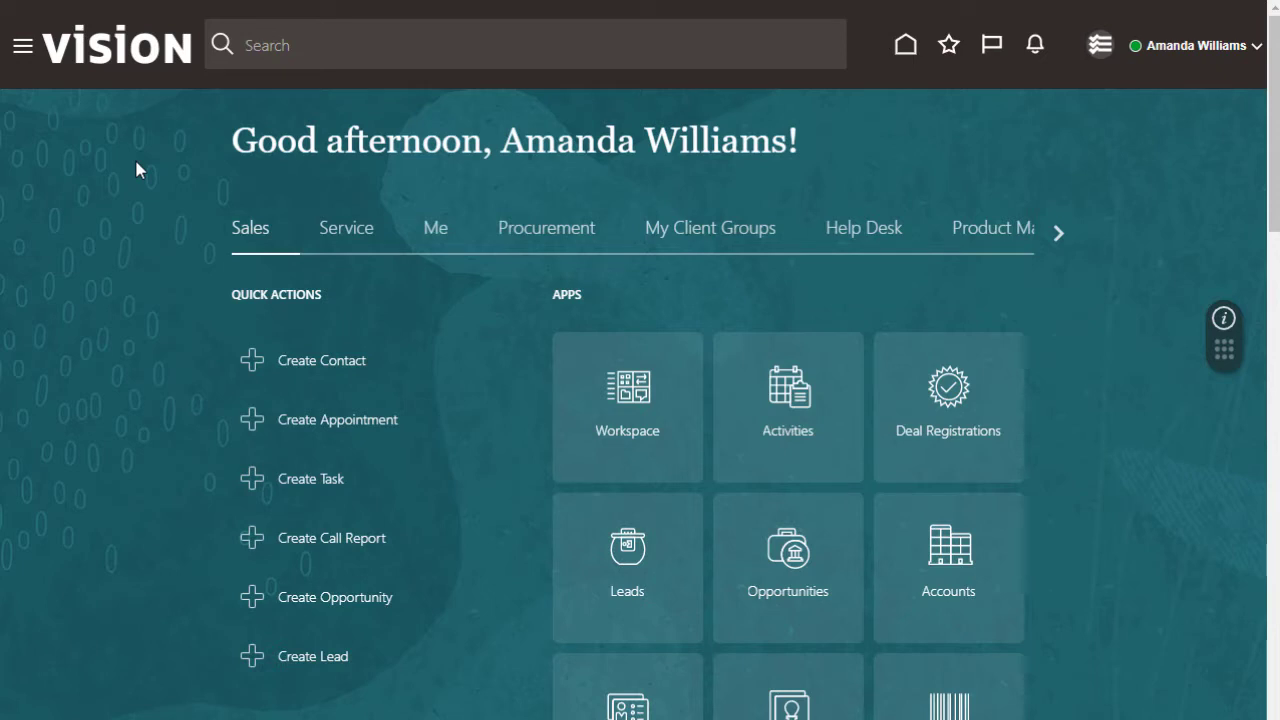
Open the Navigator menu and expand the My Enterprise group.
{"action": "scroll", "scroll_direction": "down", "scroll_amount": 3}
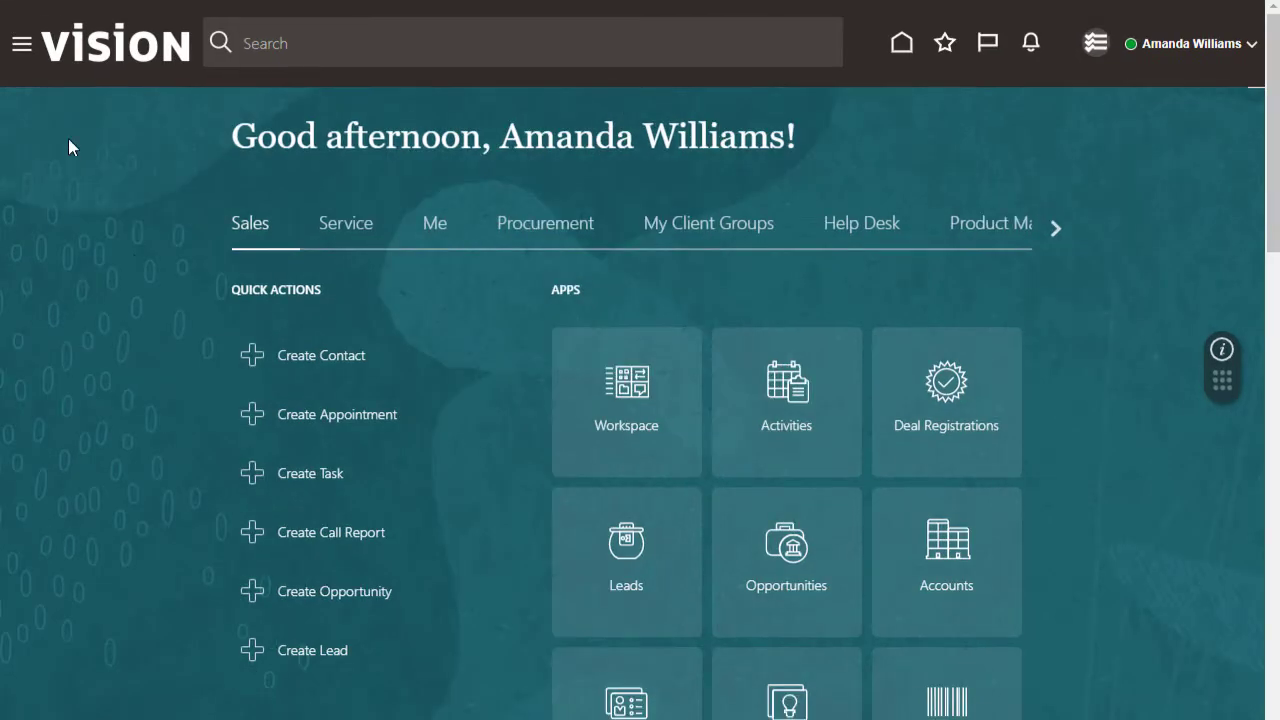
{"action": "left_click", "coordinate": [22, 43]}
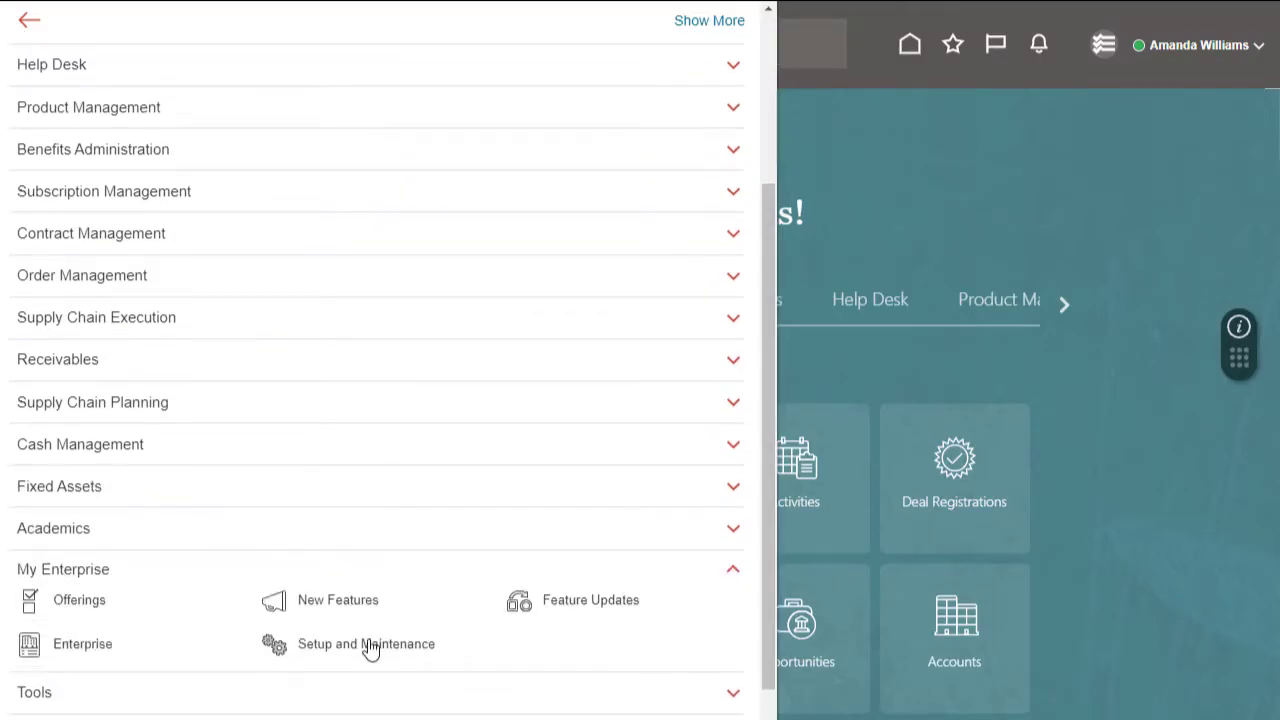
In Setup and Maintenance, show all Territories tasks for the Sales offering.
{"action": "left_click", "coordinate": [366, 644]}
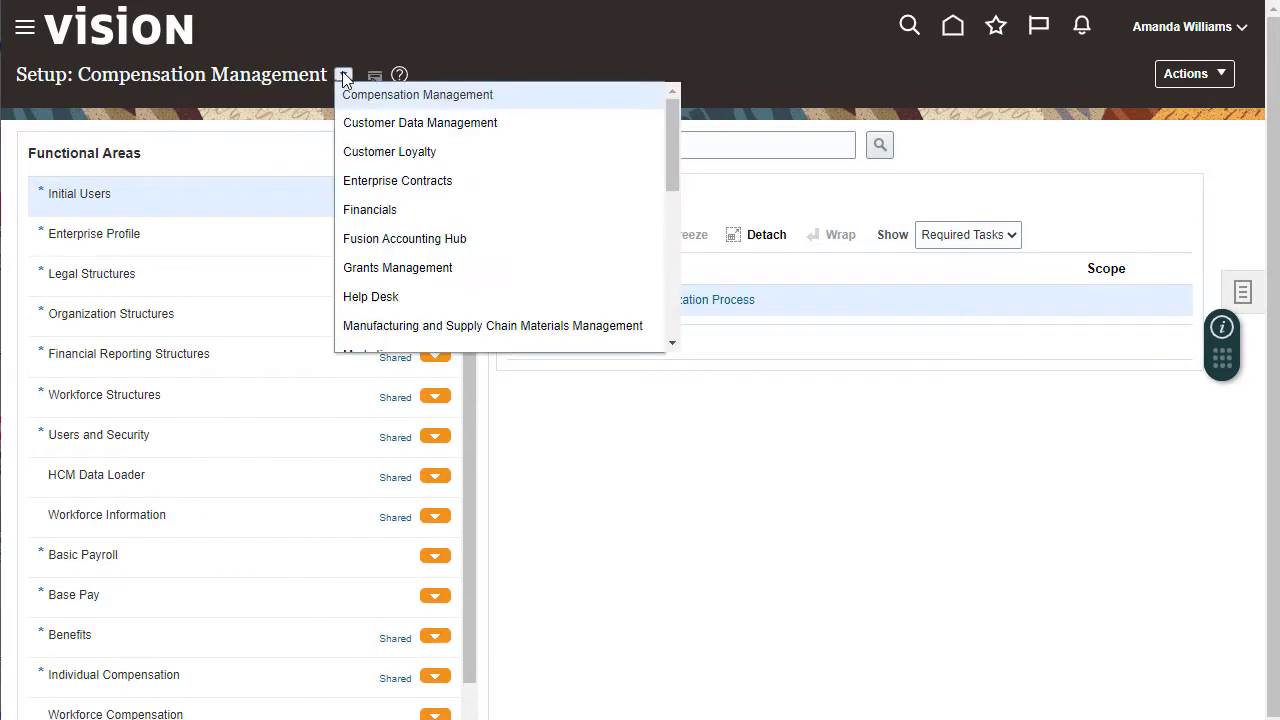
{"action": "scroll", "scroll_direction": "down", "scroll_amount": 3}
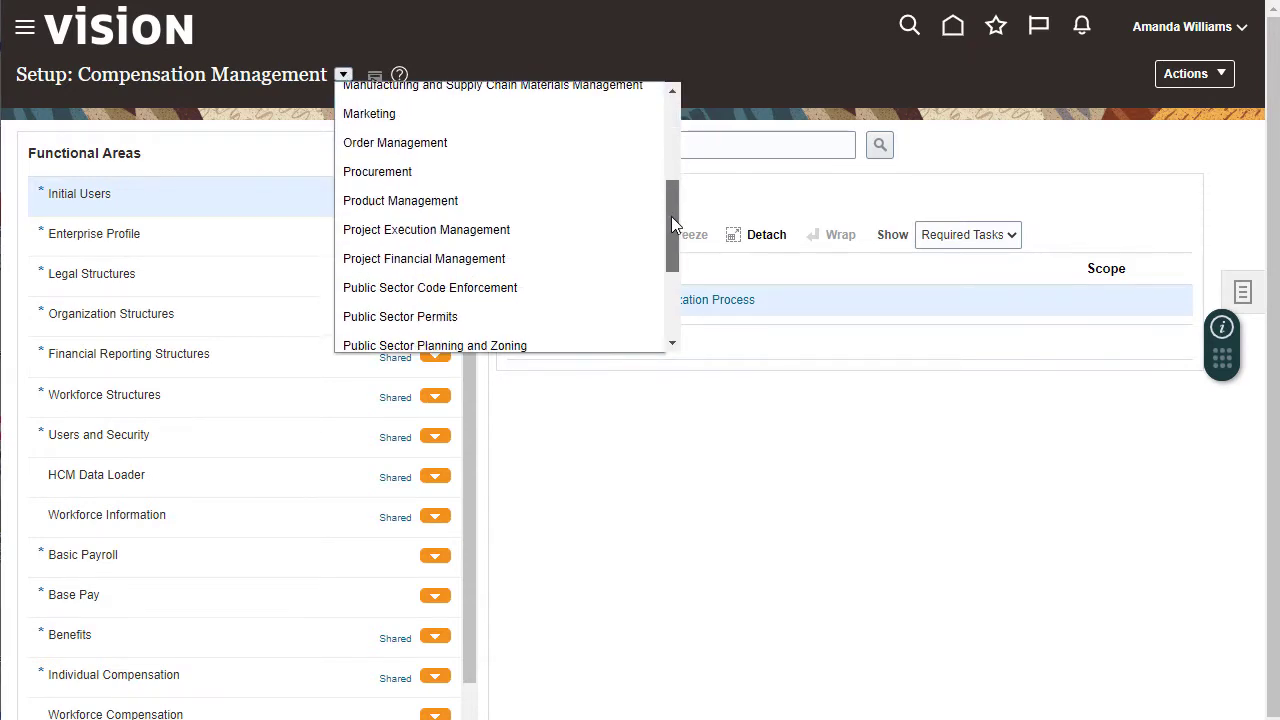
{"action": "left_click", "coordinate": [343, 74]}
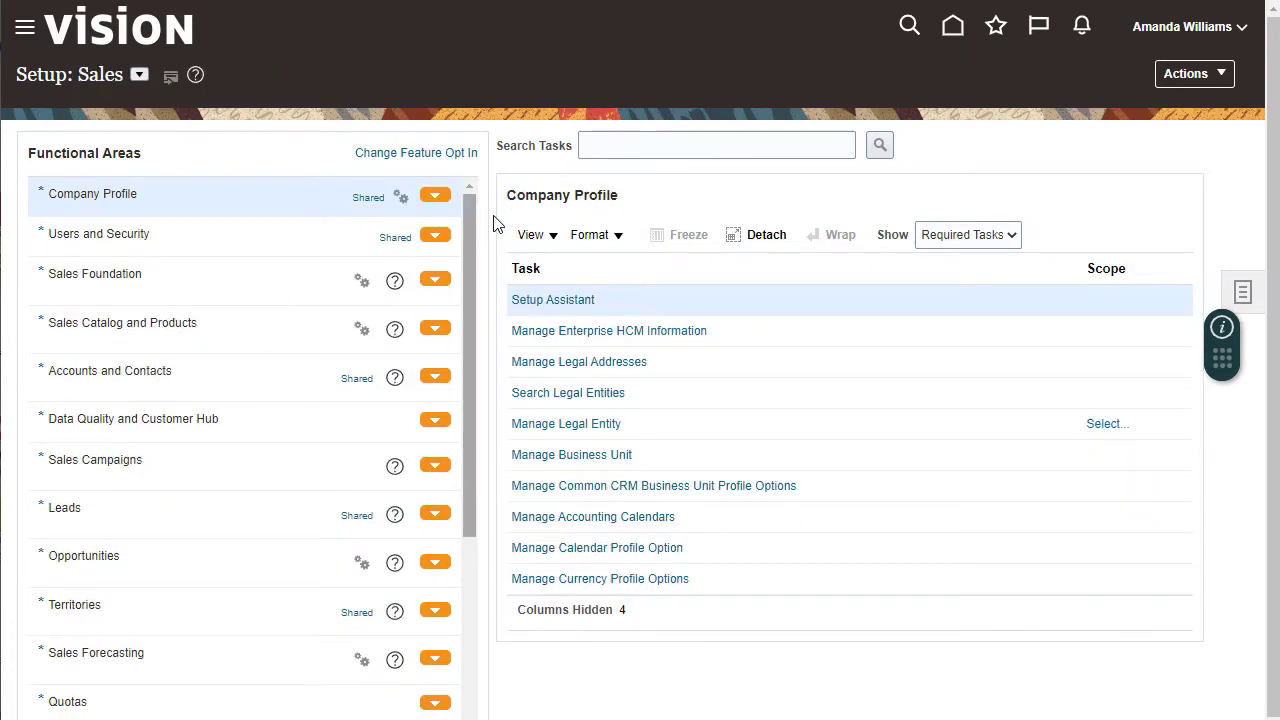
{"action": "scroll", "scroll_direction": "down", "scroll_amount": 3}
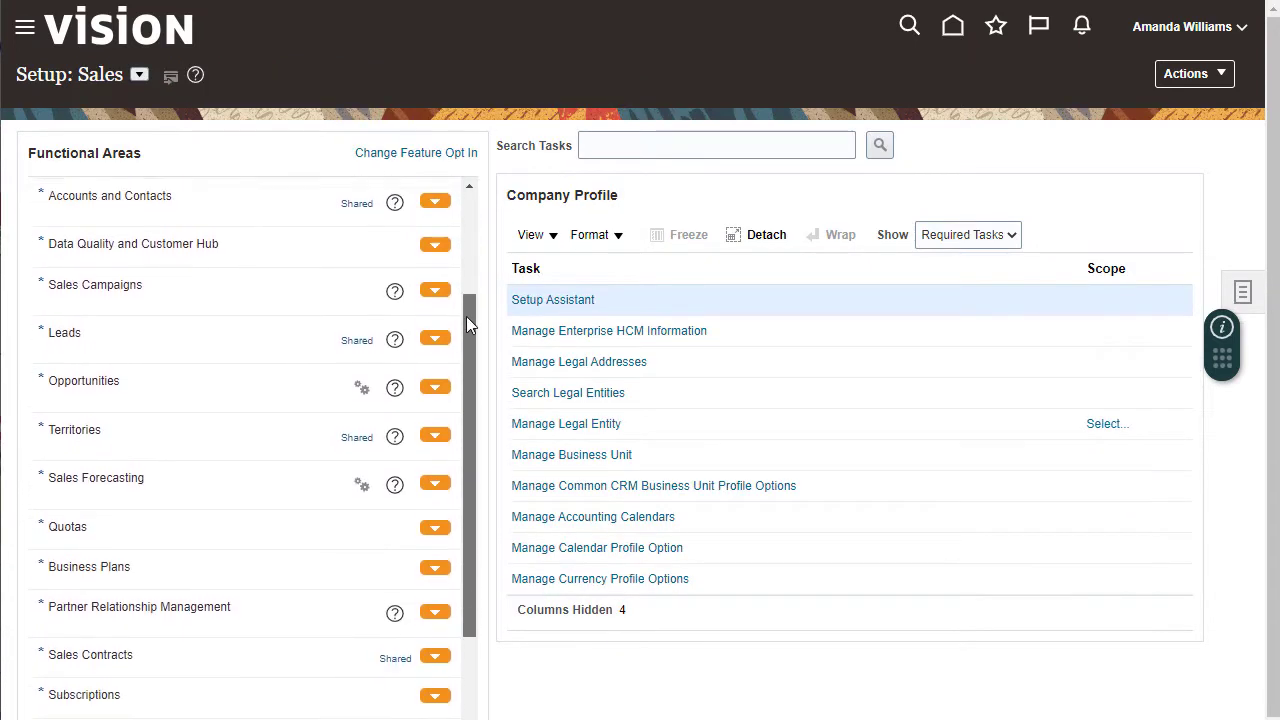
{"action": "scroll", "scroll_direction": "down", "scroll_amount": 3}
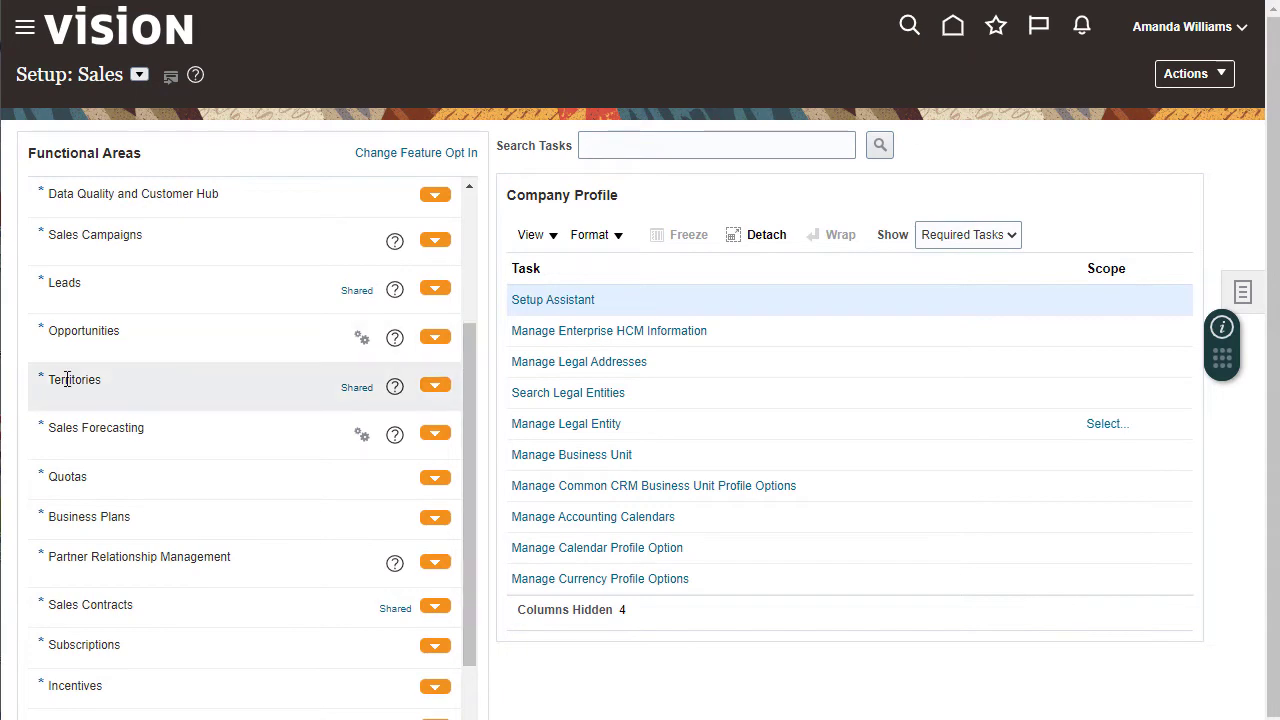
{"action": "left_click", "coordinate": [74, 379]}
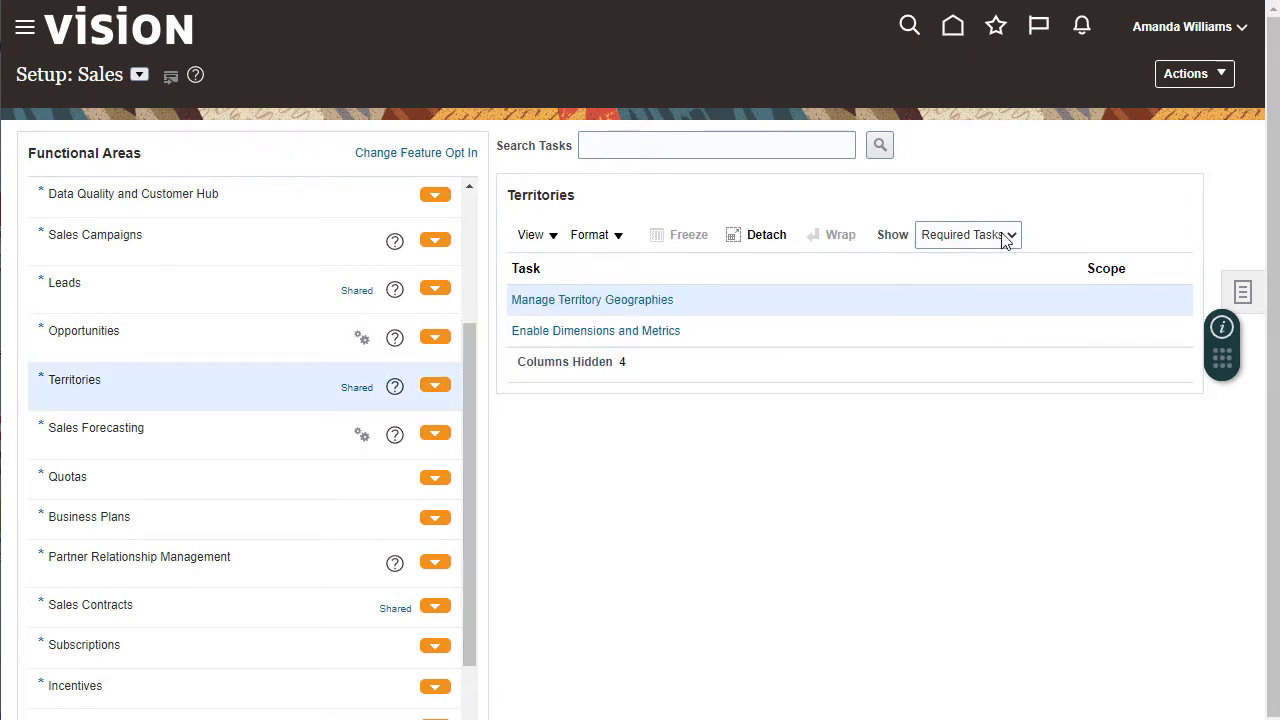
{"action": "left_click", "coordinate": [967, 234]}
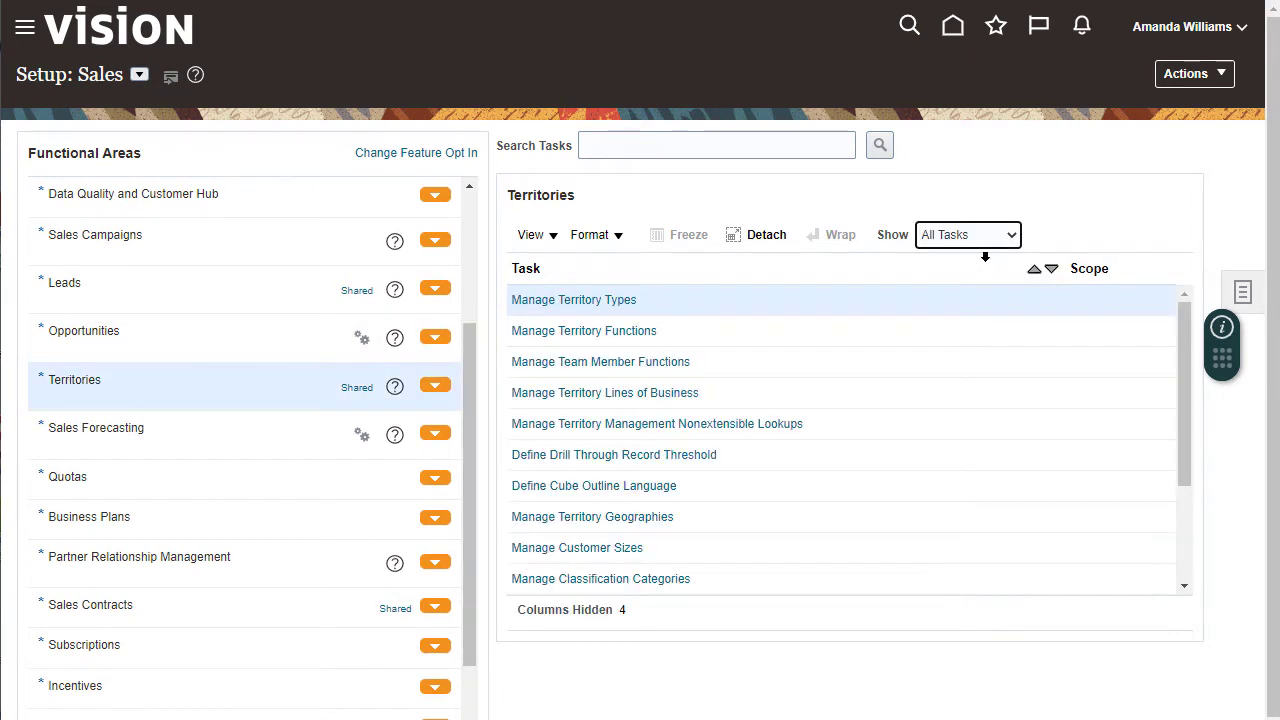
{"action": "scroll", "scroll_direction": "down", "scroll_amount": 3}
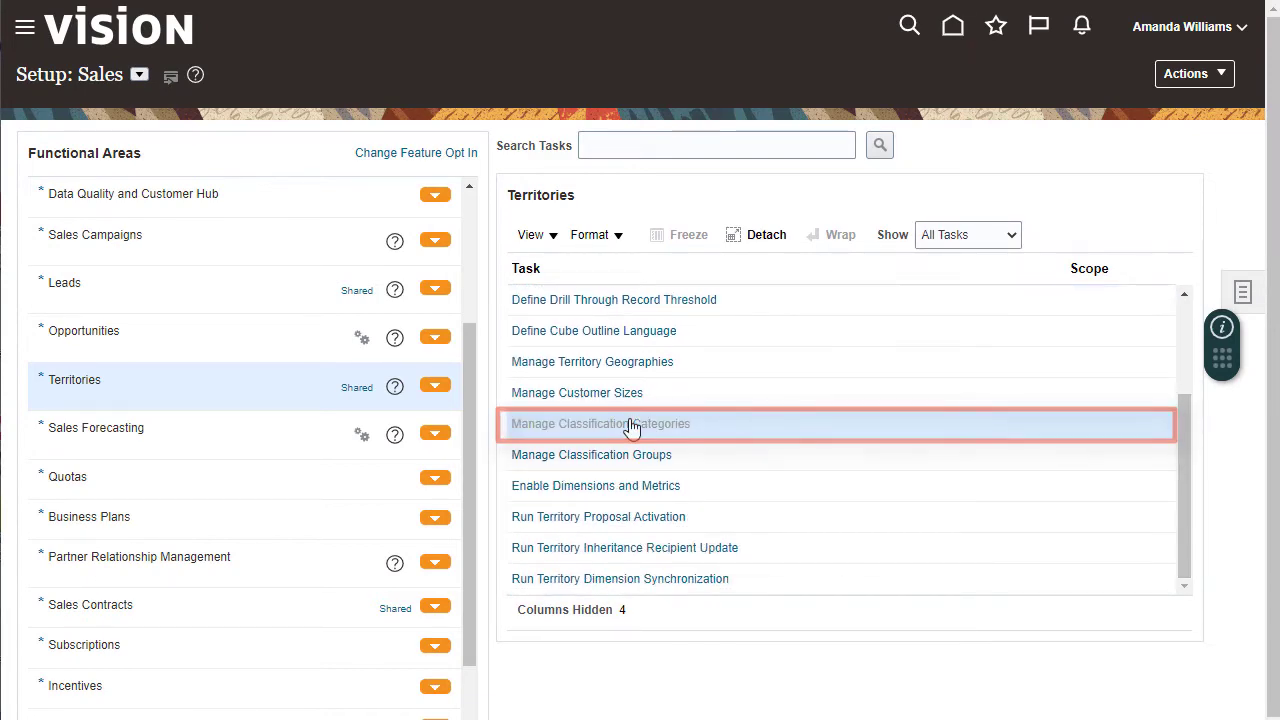
Create classification category ACCOUNT_PRIORITY named Account Priority and continue to its codes.
{"action": "left_click", "coordinate": [600, 423]}
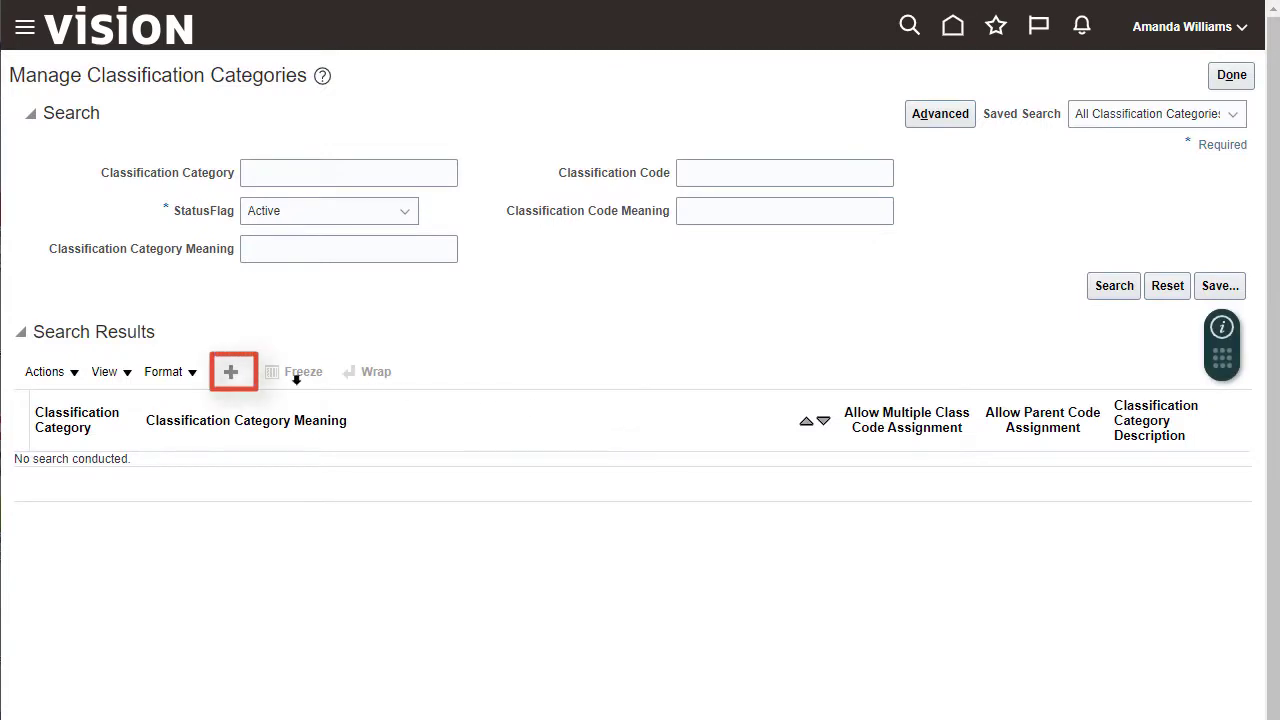
{"action": "left_click", "coordinate": [231, 371]}
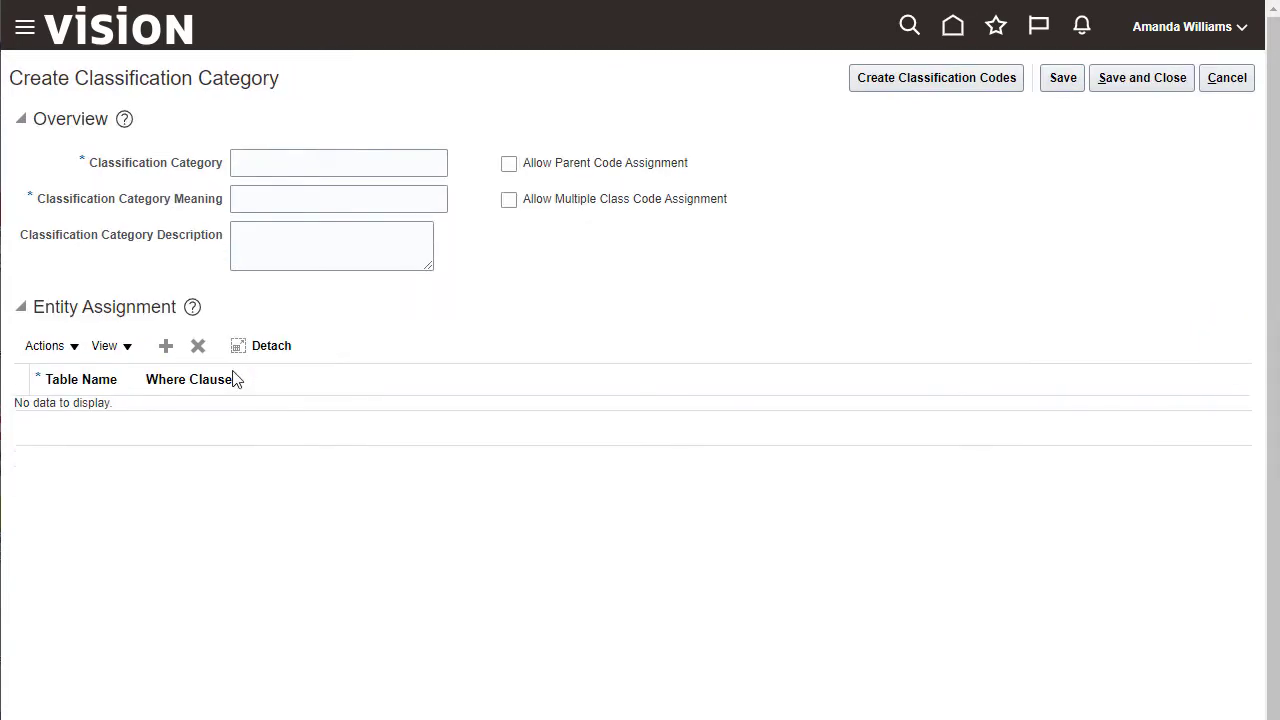
{"action": "left_click", "coordinate": [338, 162]}
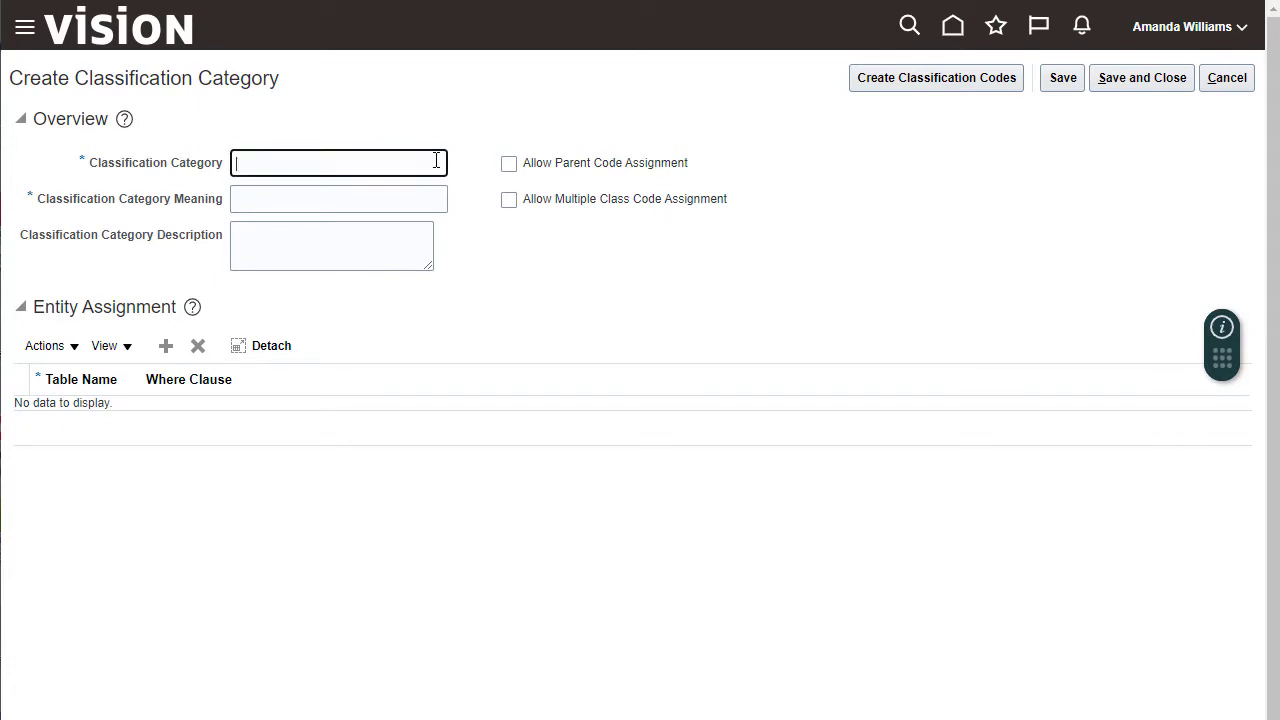
{"action": "type", "text": "ACCOUNT_PRIORITY"}
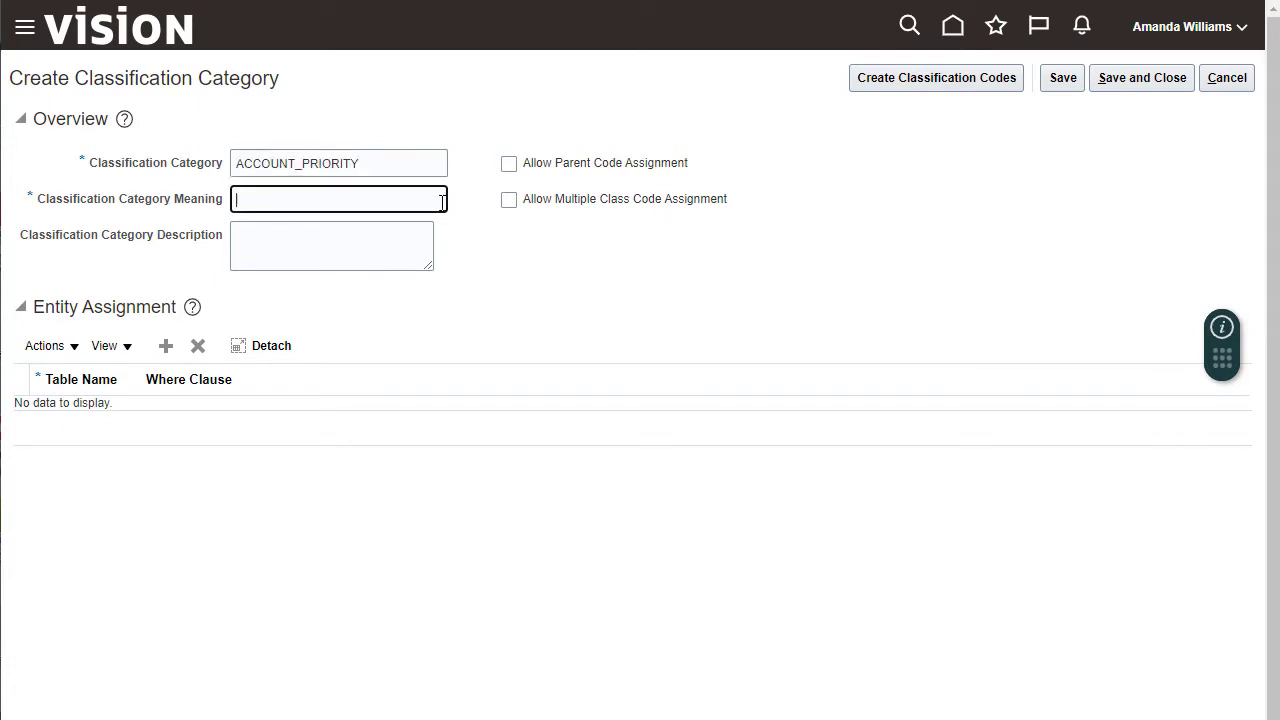
{"action": "type", "text": "Account Priority"}
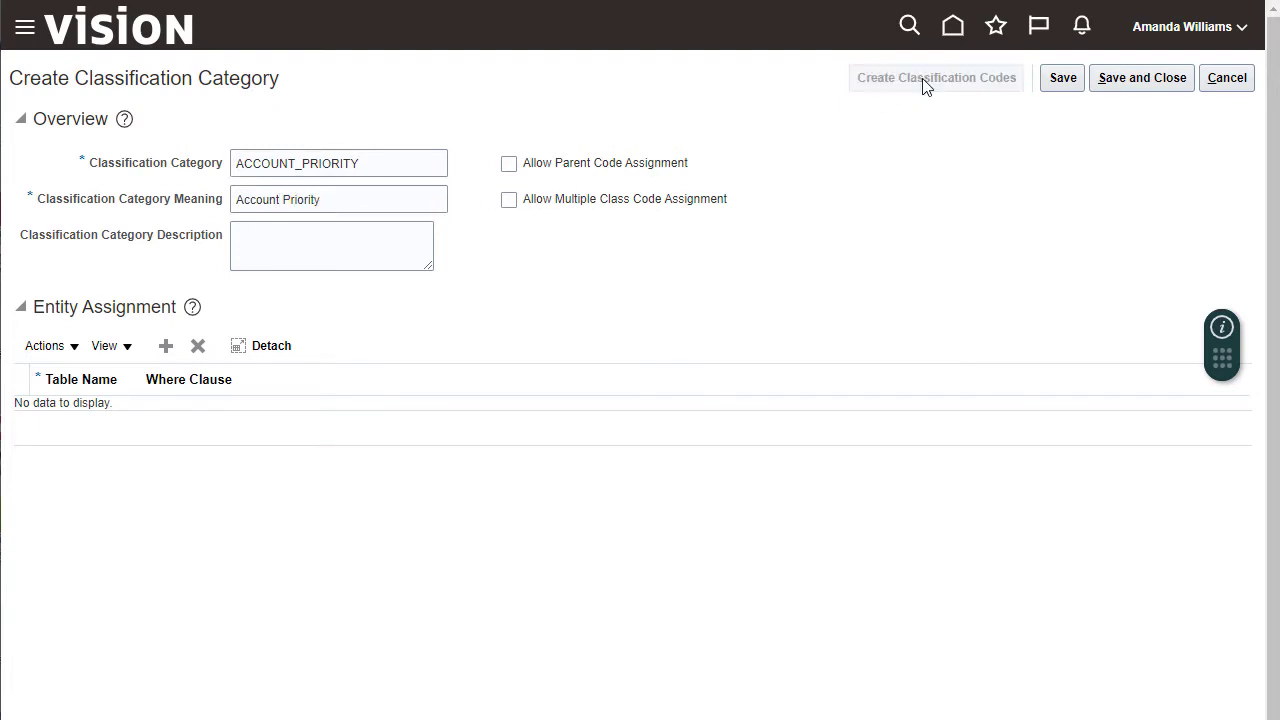
{"action": "left_click", "coordinate": [935, 77]}
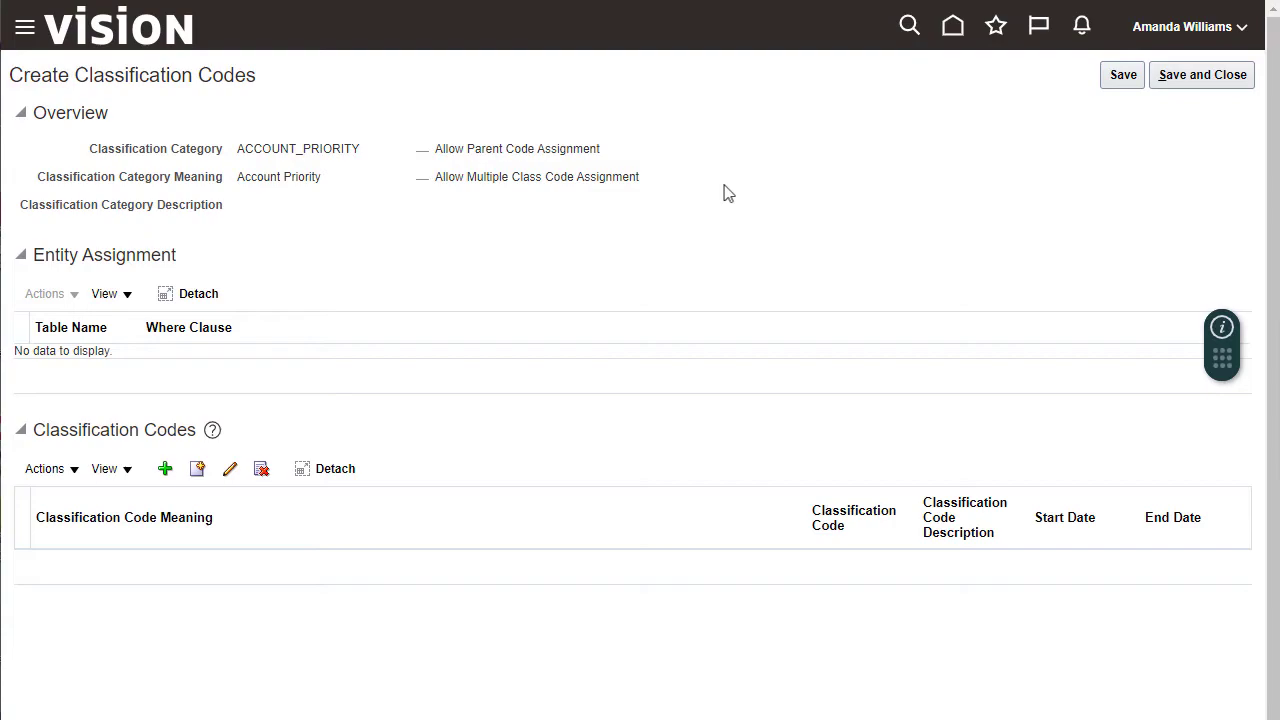
Add Low, High and Medium classification code nodes to the Account Priority category.
{"action": "left_click", "coordinate": [197, 468]}
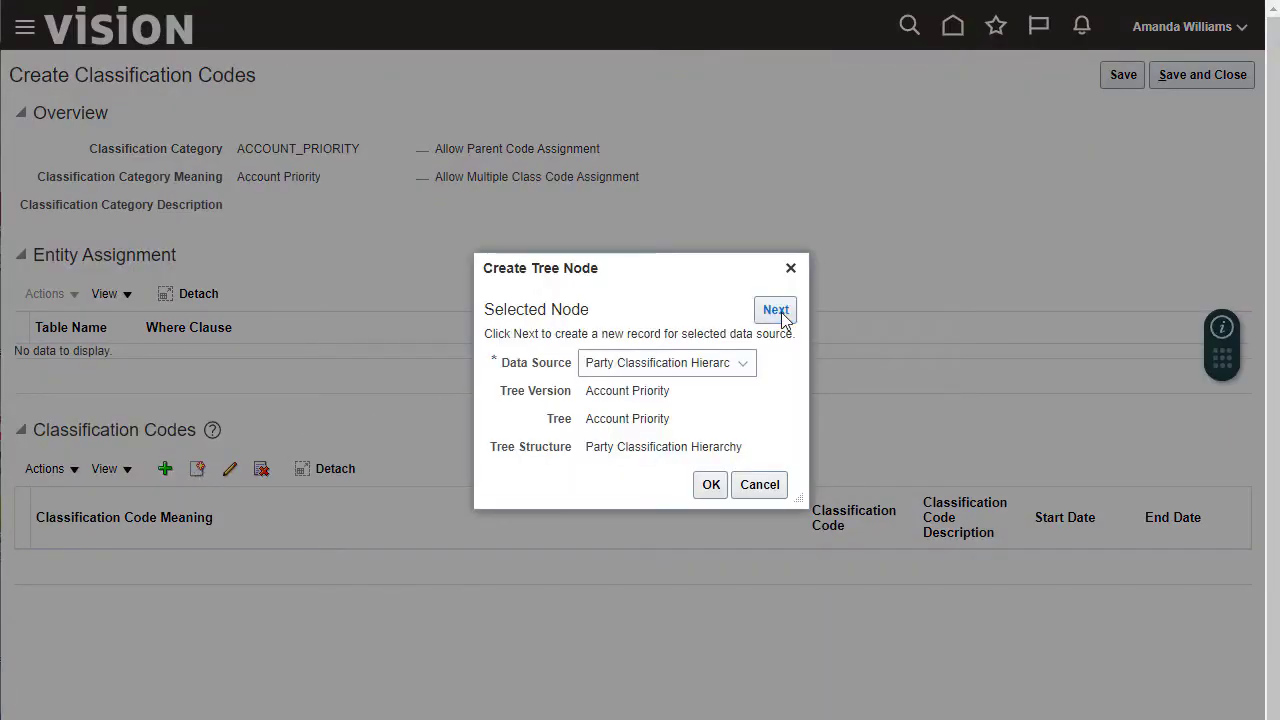
{"action": "left_click", "coordinate": [775, 309]}
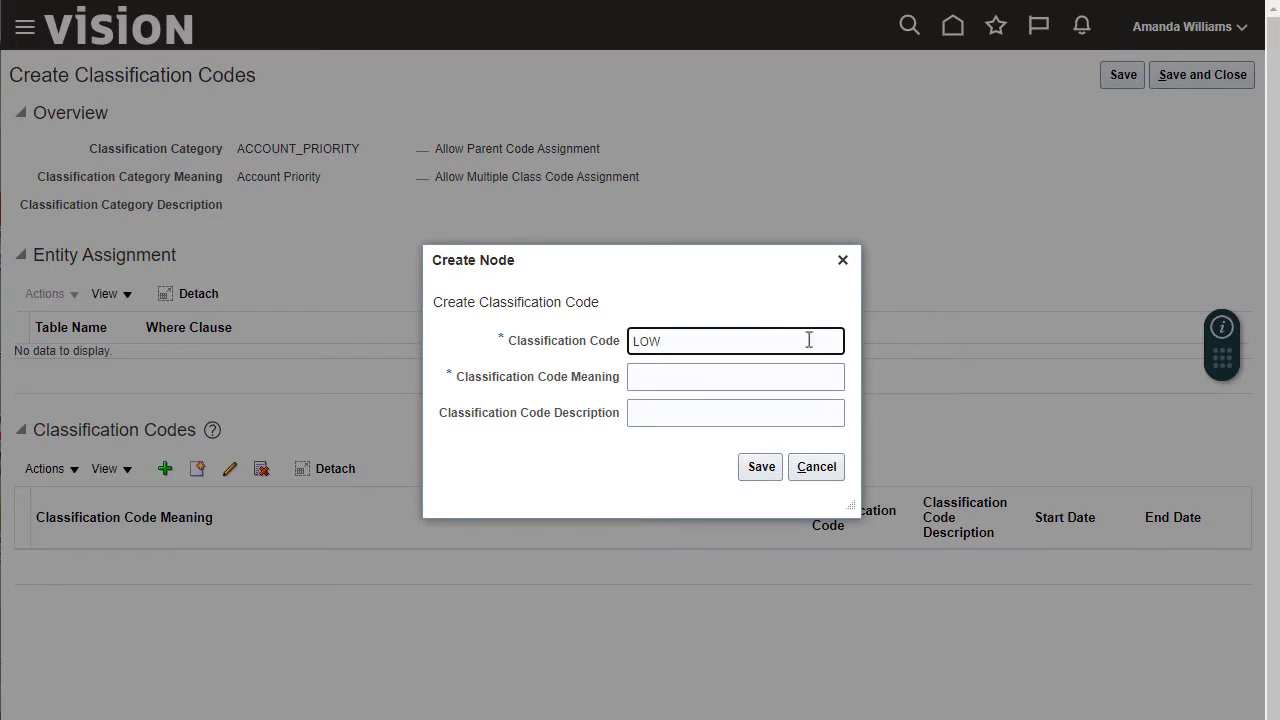
{"action": "type", "text": "Low"}
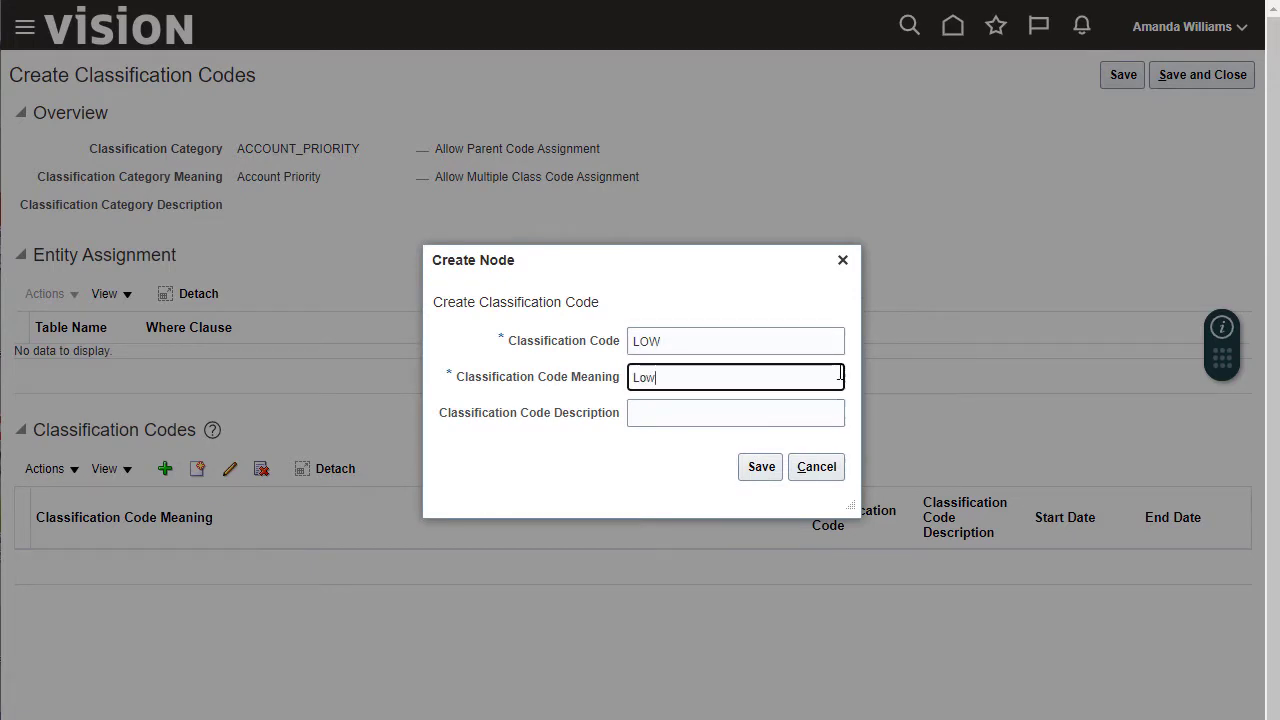
{"action": "left_click", "coordinate": [760, 467]}
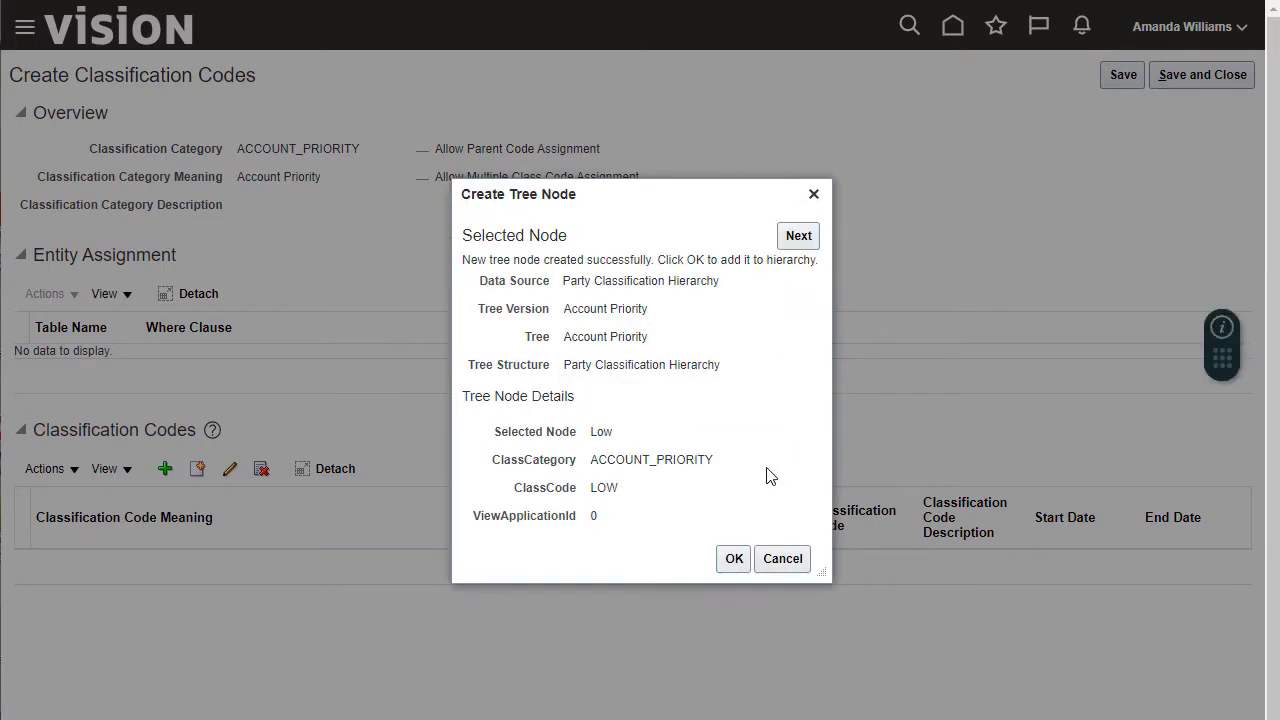
{"action": "left_click", "coordinate": [797, 235]}
{"action": "type", "text": "HIGH"}
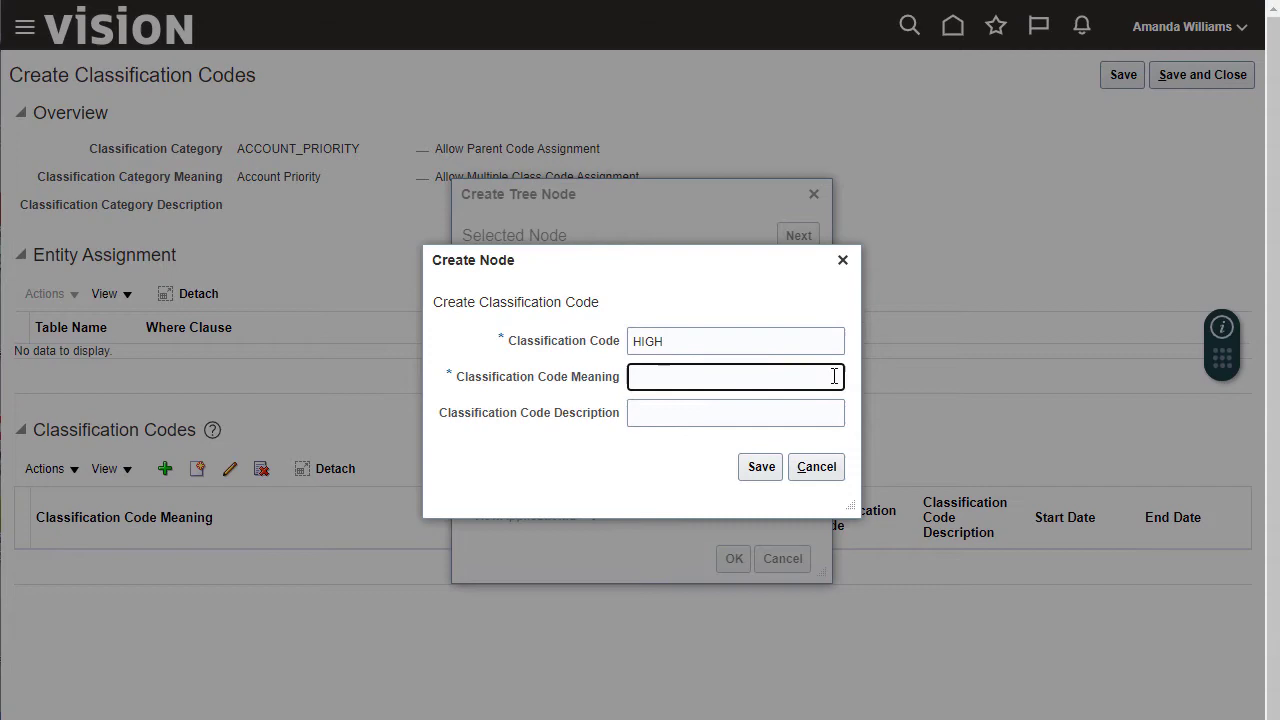
{"action": "left_click", "coordinate": [759, 466]}
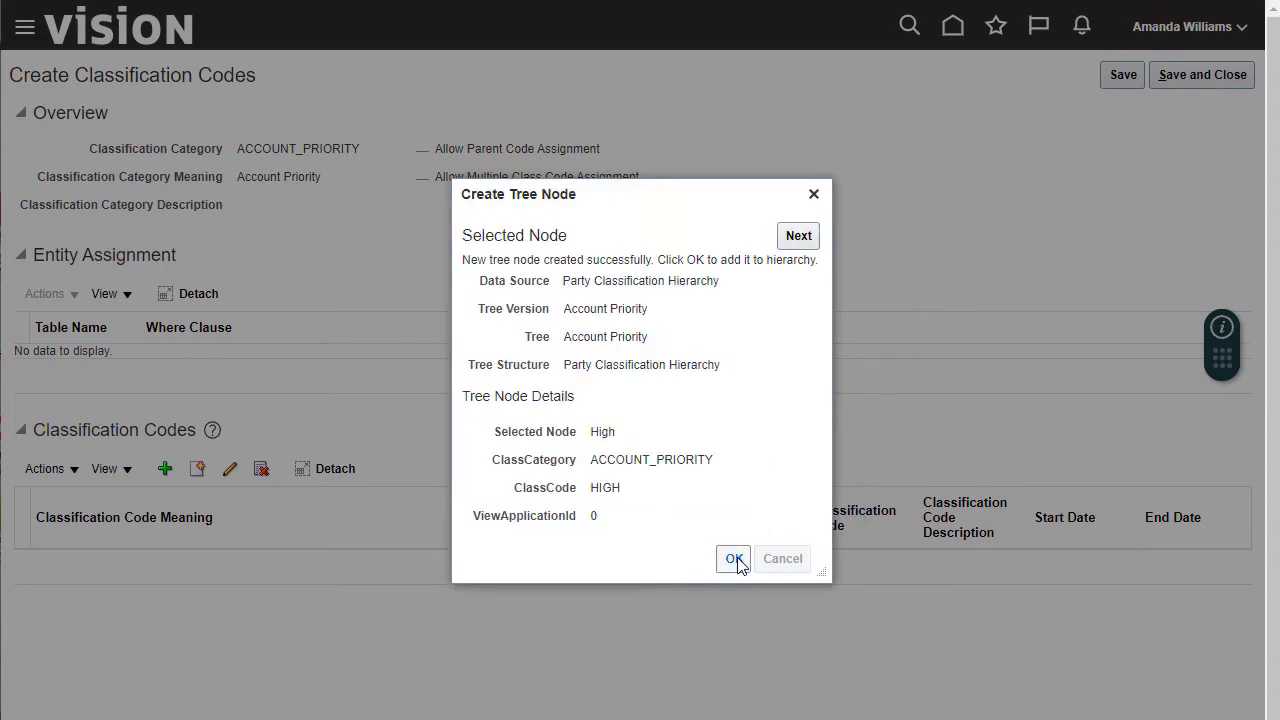
{"action": "left_click", "coordinate": [733, 558]}
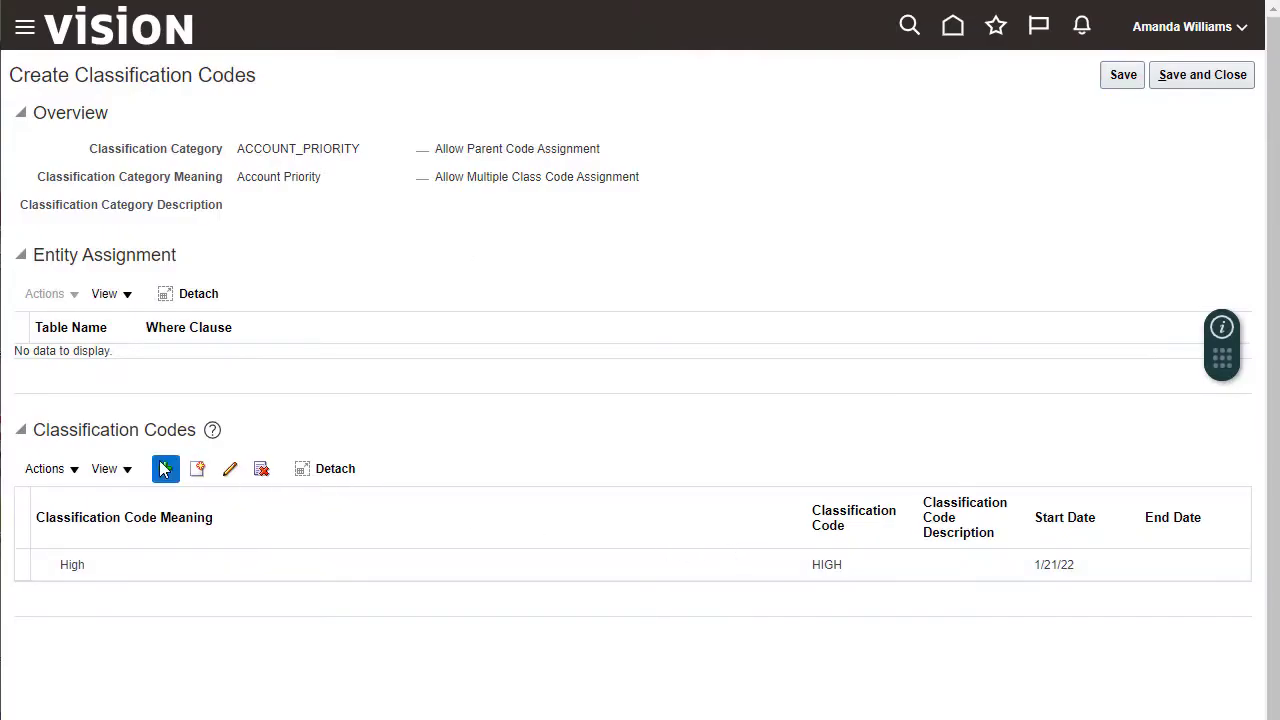
{"action": "left_click", "coordinate": [165, 468]}
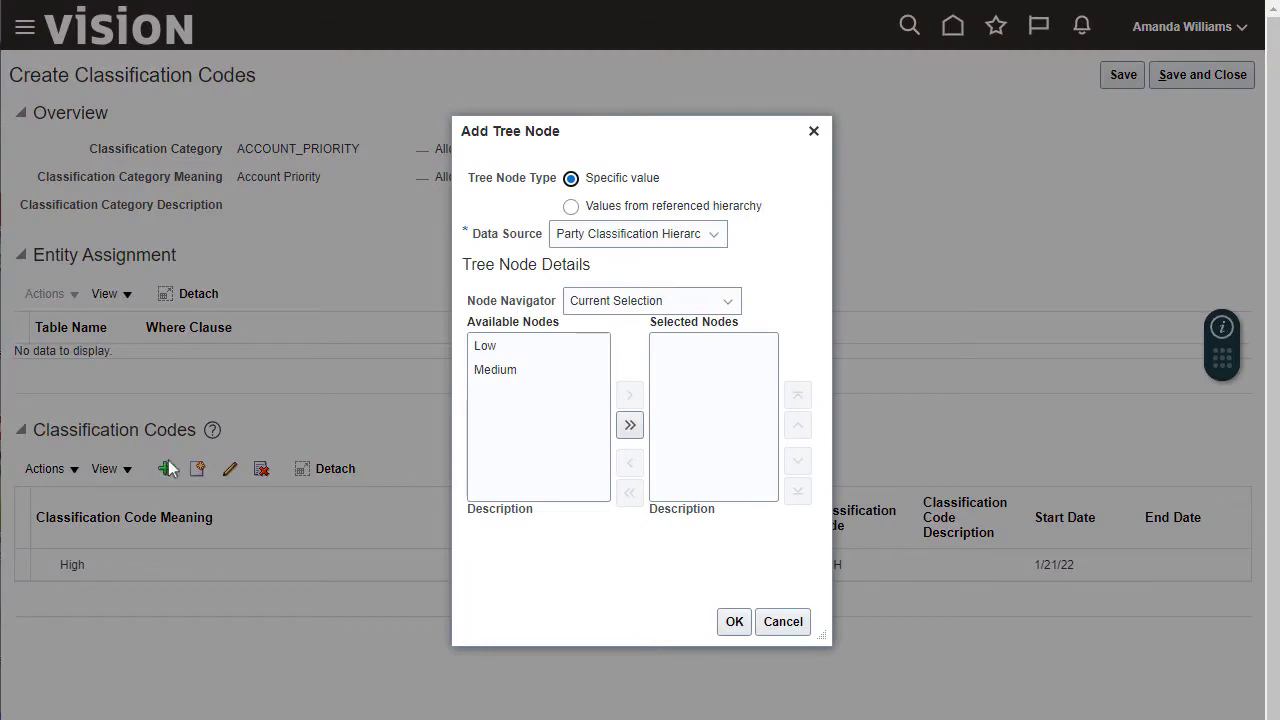
{"action": "left_click", "coordinate": [630, 425]}
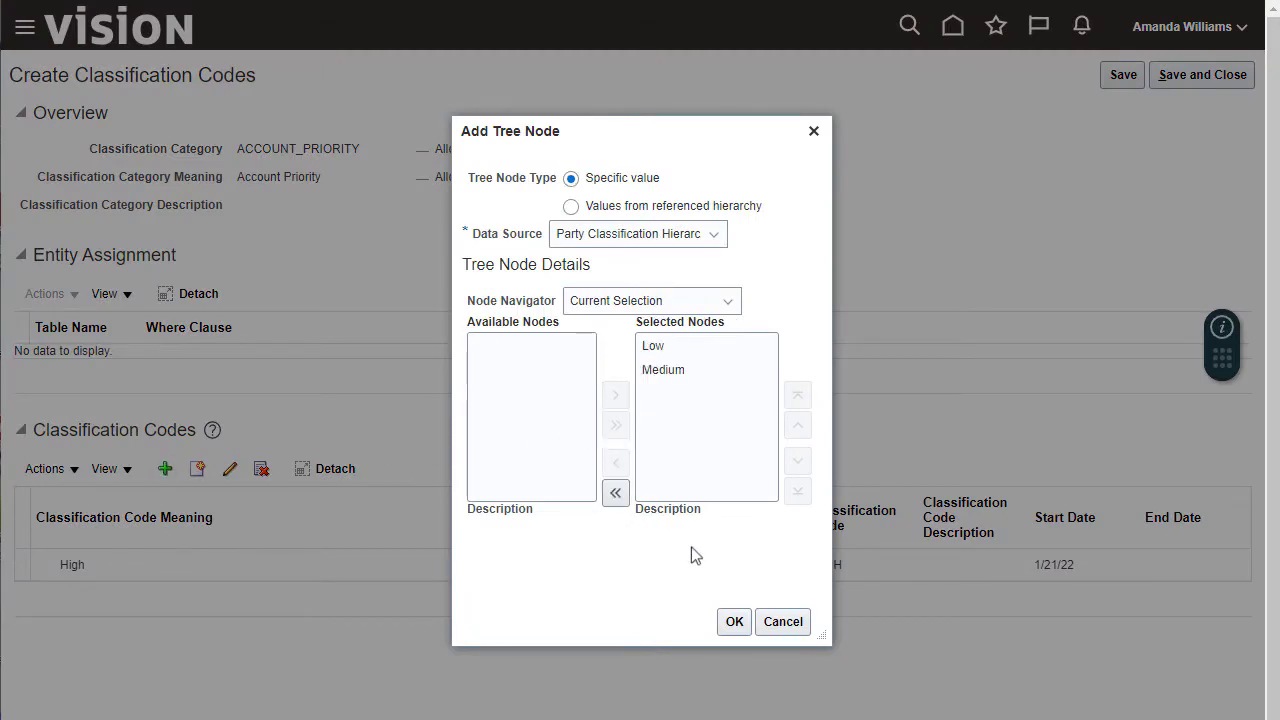
{"action": "left_click", "coordinate": [733, 621]}
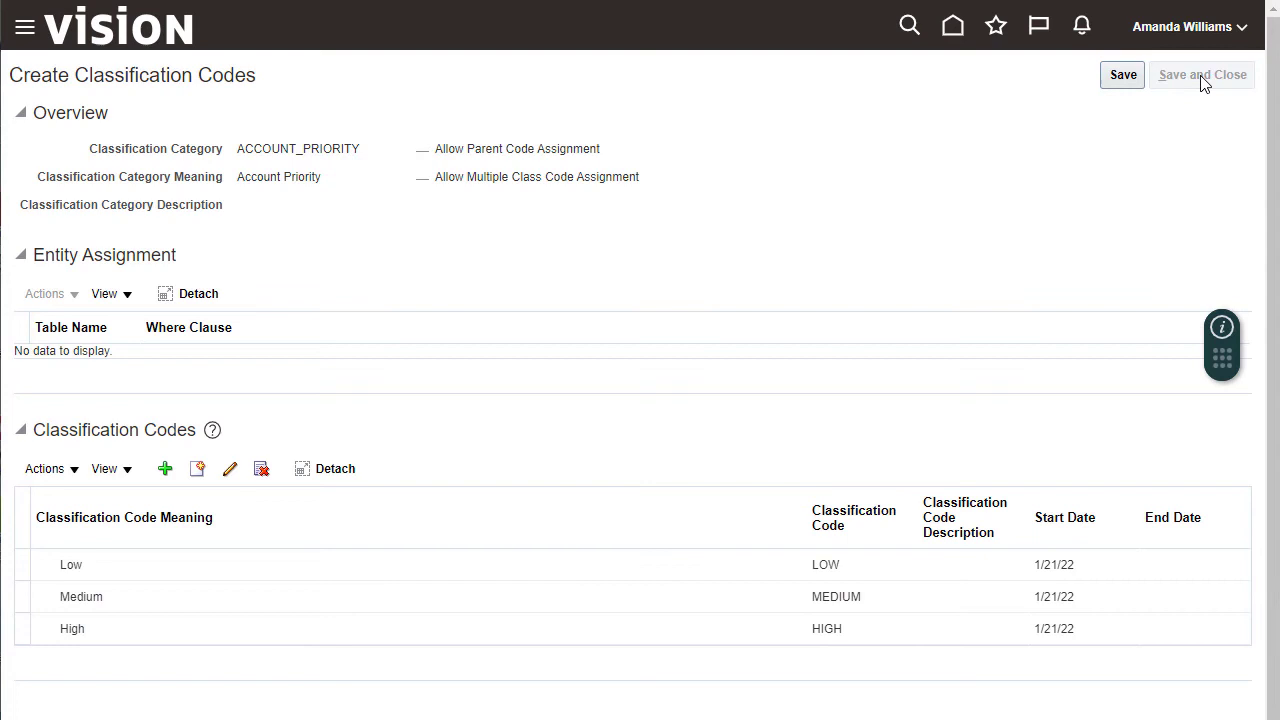
Save the codes and search category groups for 'Customer Categories', widening the Code column.
{"action": "left_click", "coordinate": [1201, 75]}
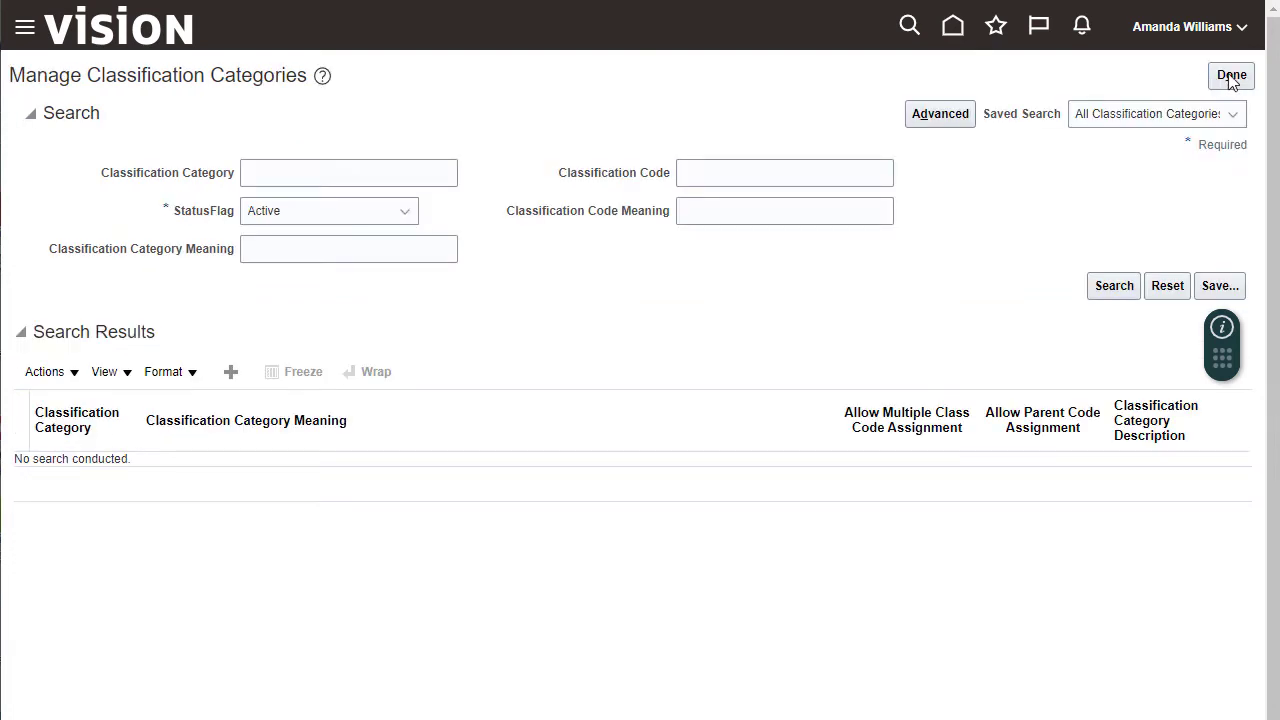
{"action": "left_click", "coordinate": [1231, 76]}
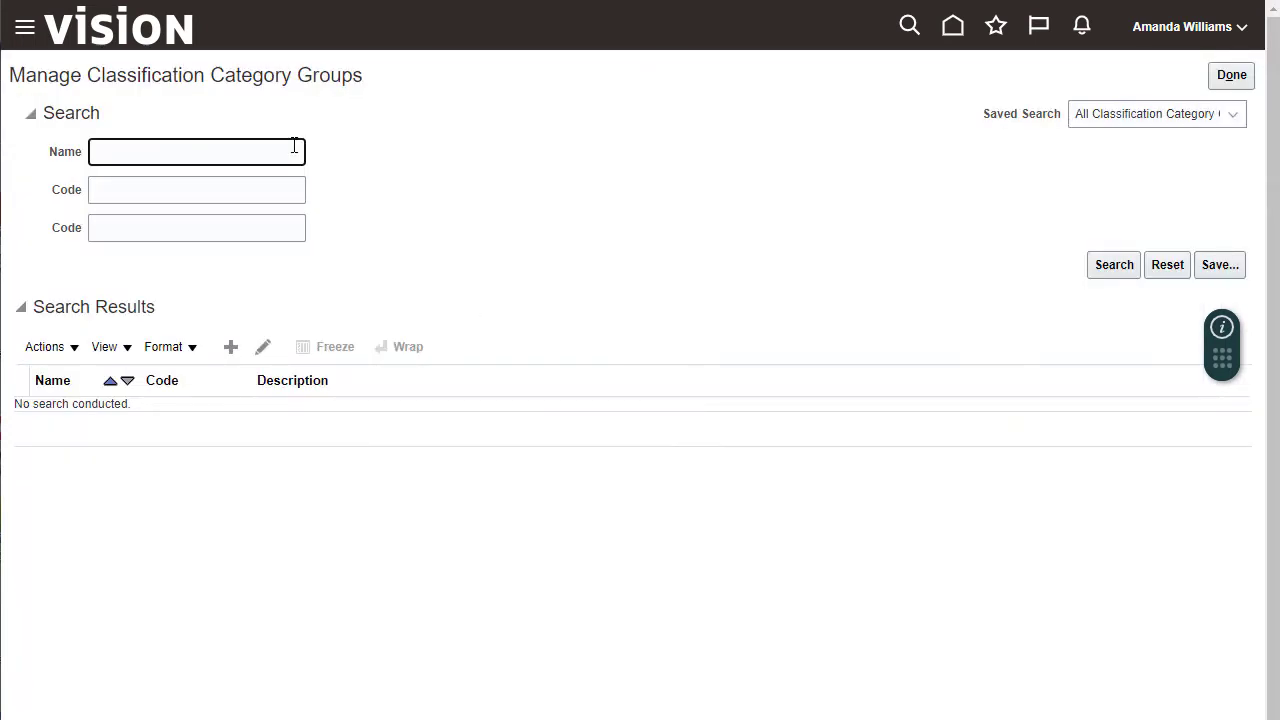
{"action": "type", "text": "Customer Categories"}
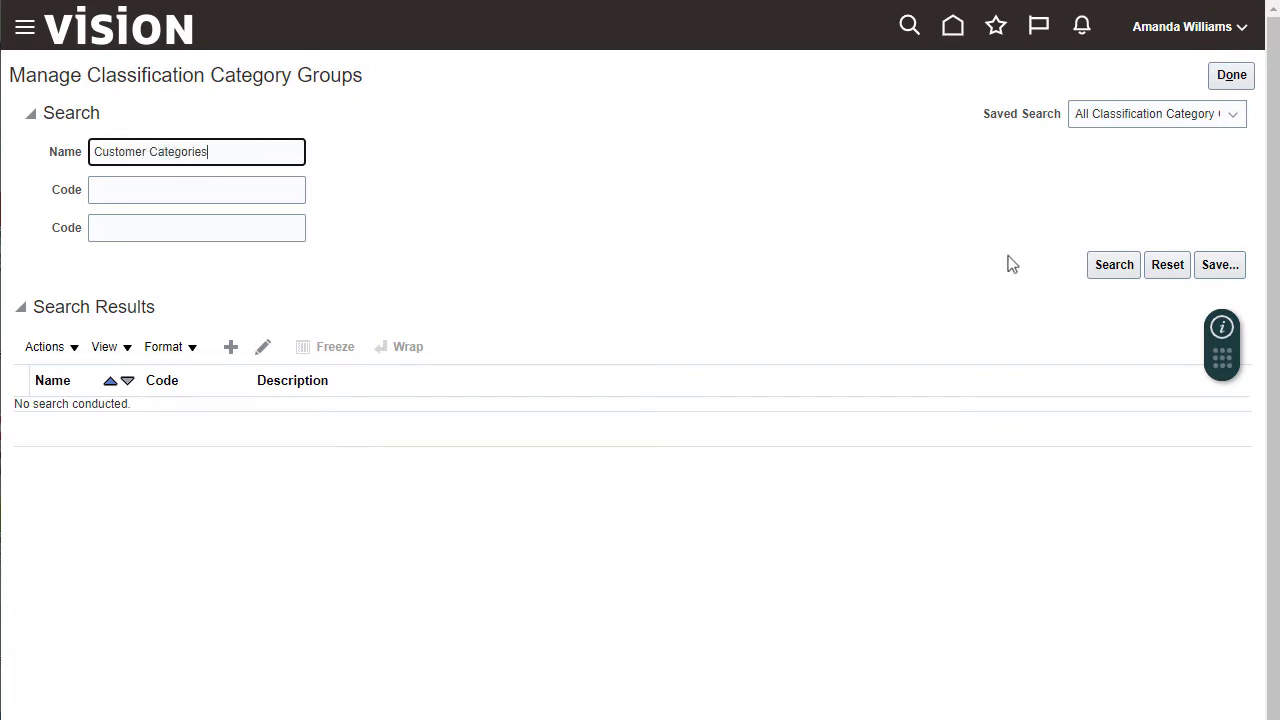
{"action": "left_click", "coordinate": [1113, 264]}
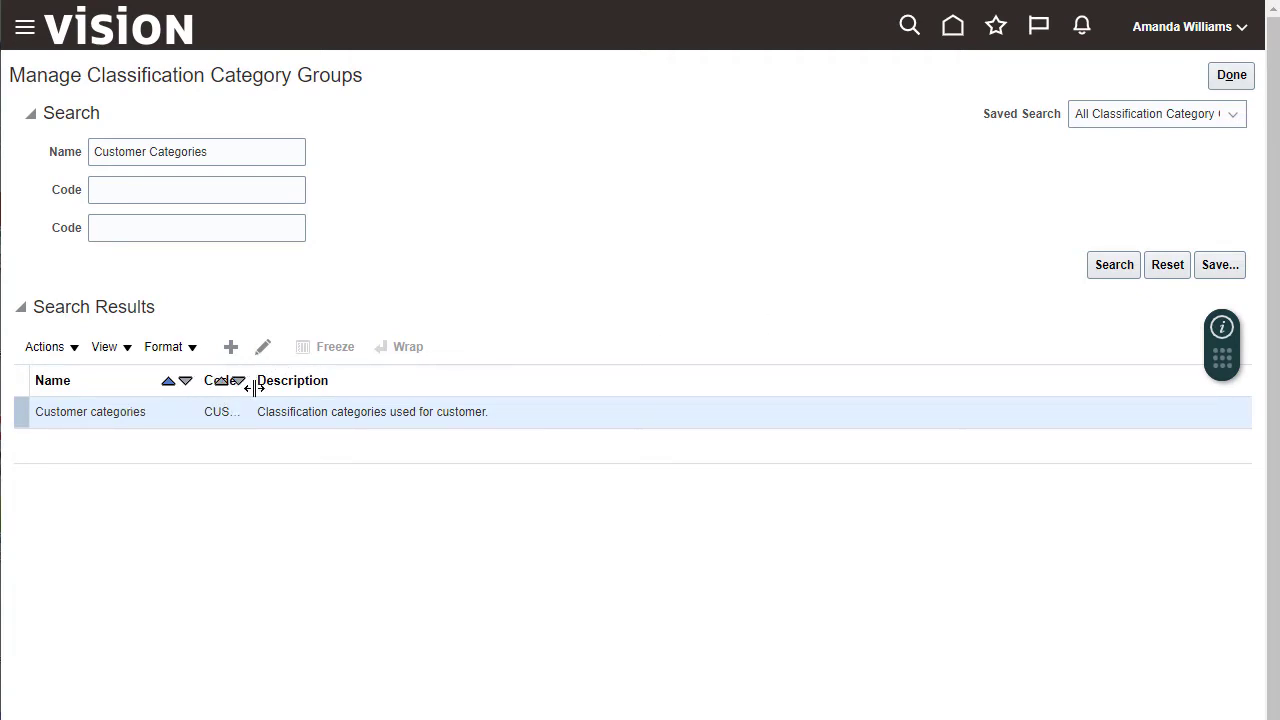
{"action": "left_click_drag", "start_coordinate": [250, 380], "coordinate": [425, 380]}
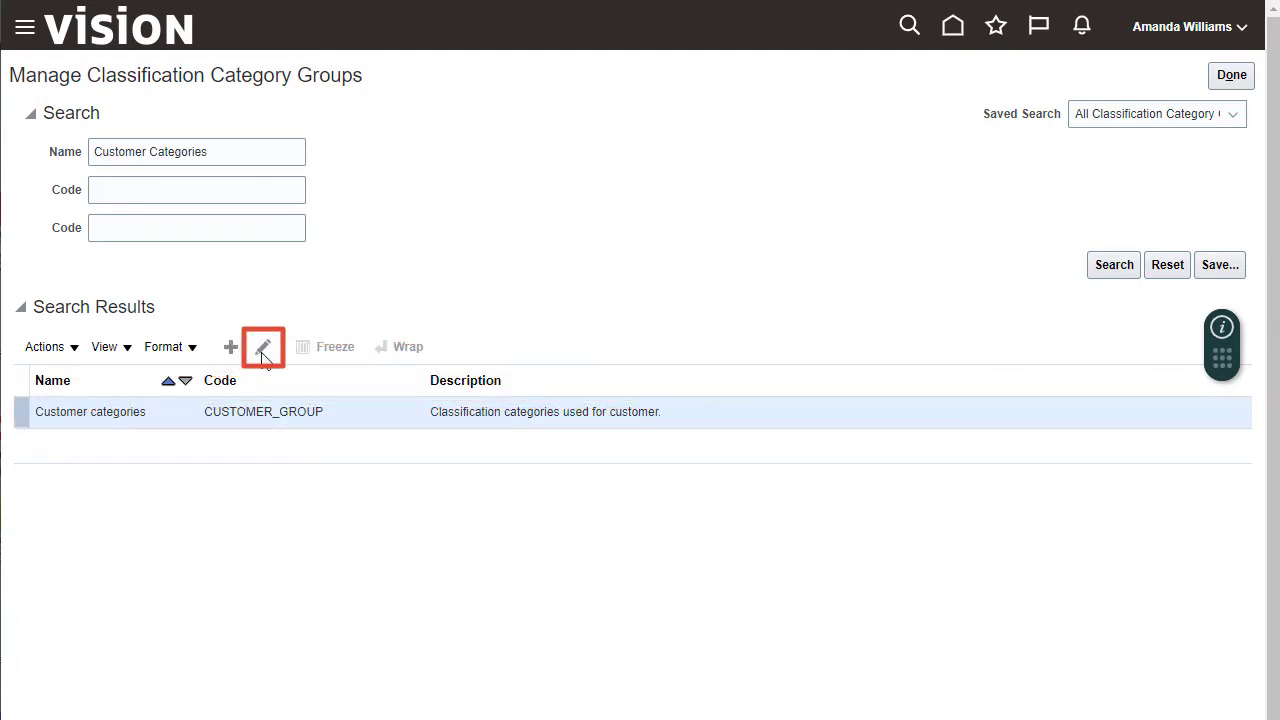
Add the ACCOUNT_PRIORITY category to the Customer categories group and save.
{"action": "left_click", "coordinate": [263, 346]}
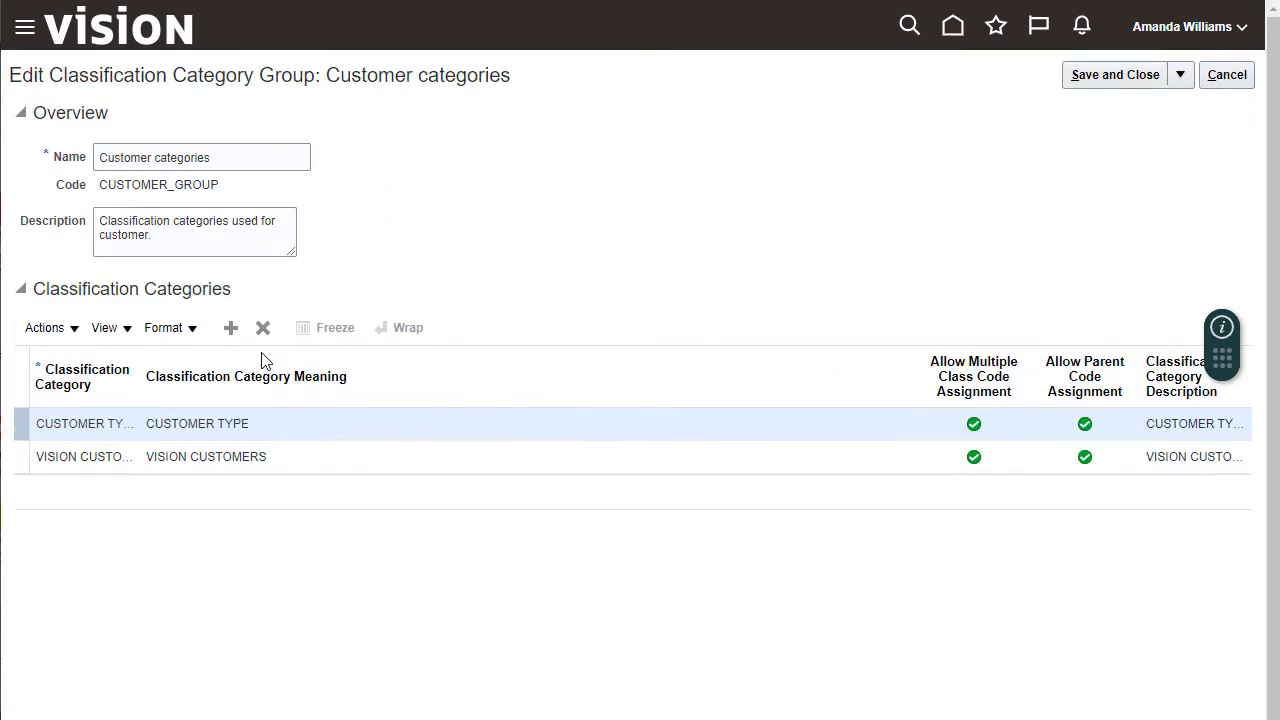
{"action": "left_click", "coordinate": [231, 328]}
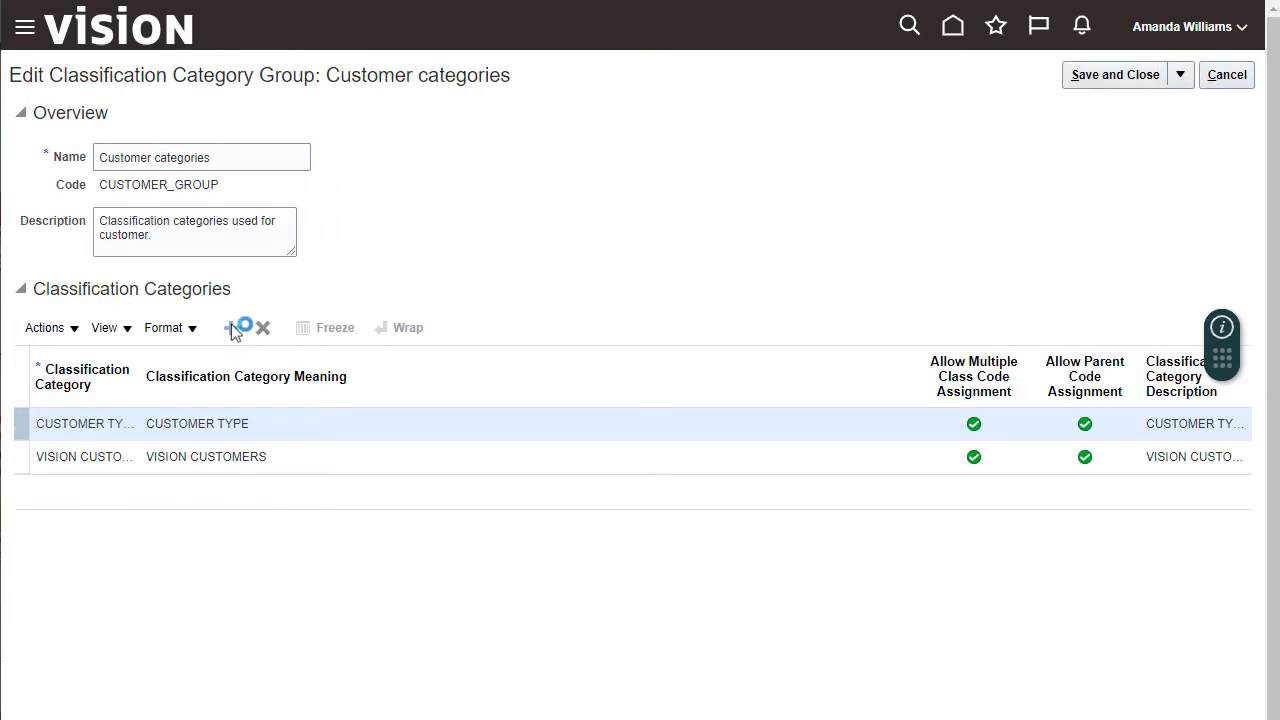
{"action": "left_click", "coordinate": [231, 327]}
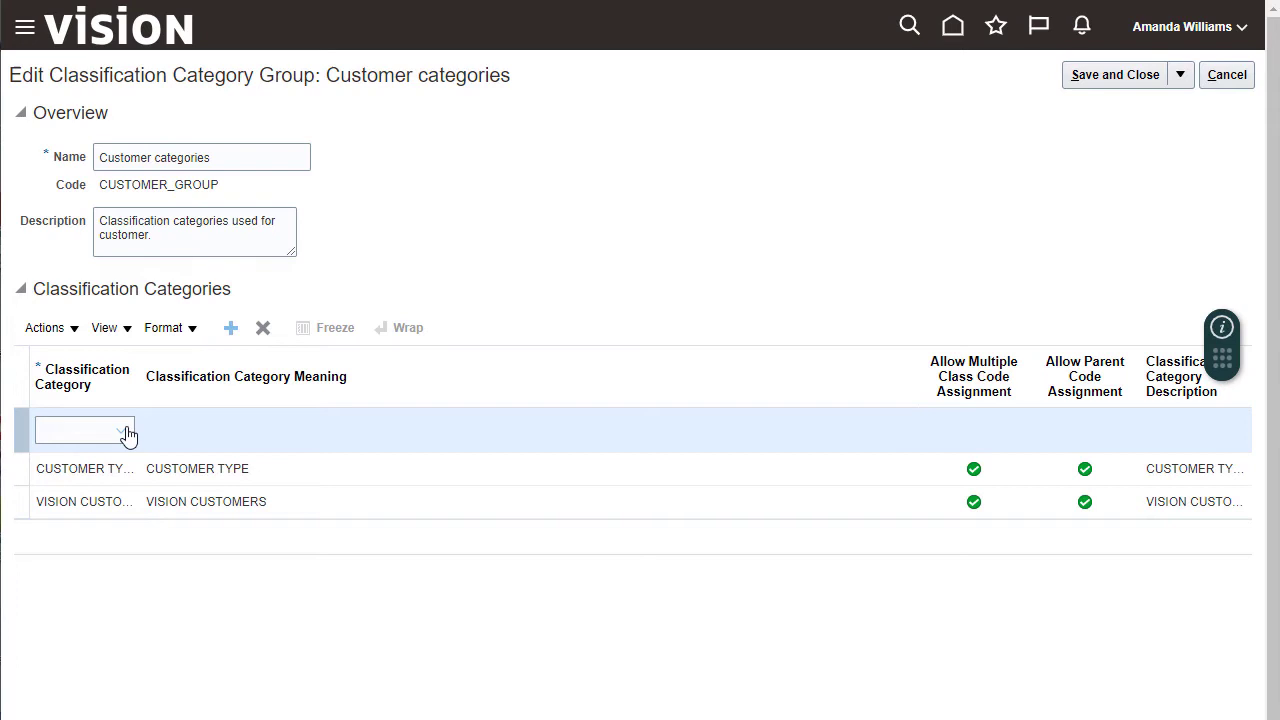
{"action": "left_click", "coordinate": [119, 430]}
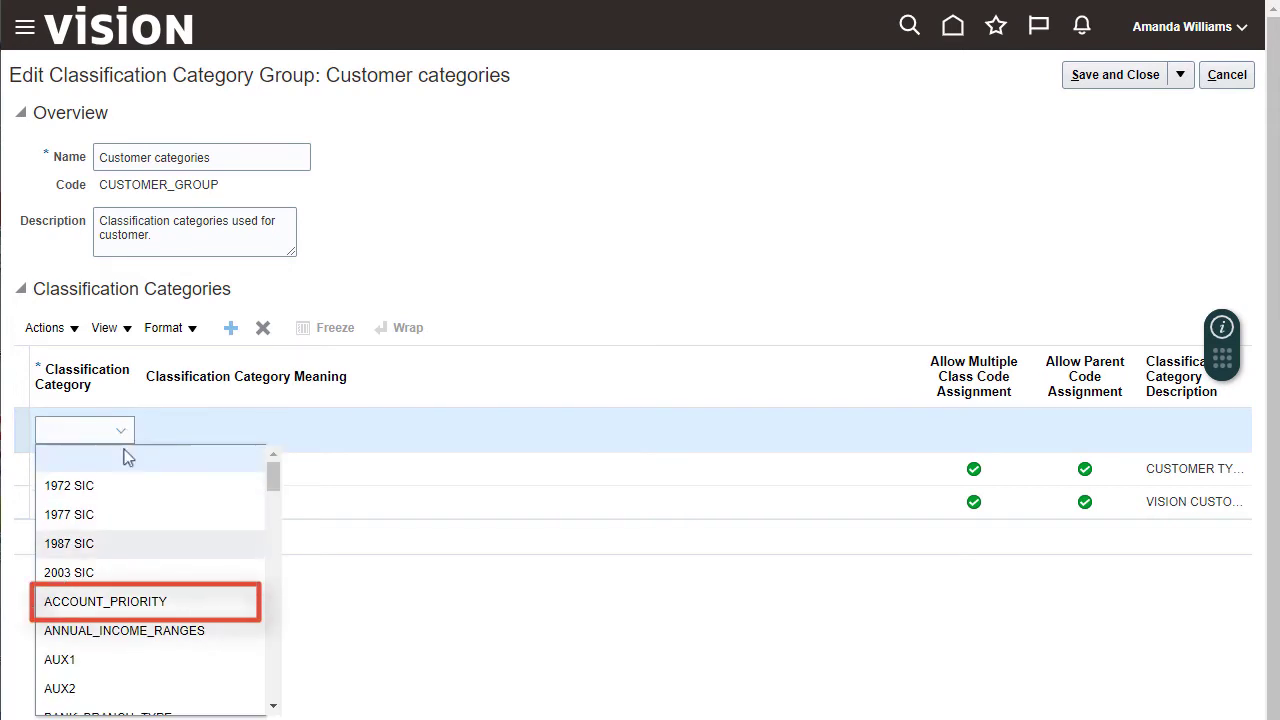
{"action": "left_click", "coordinate": [105, 601]}
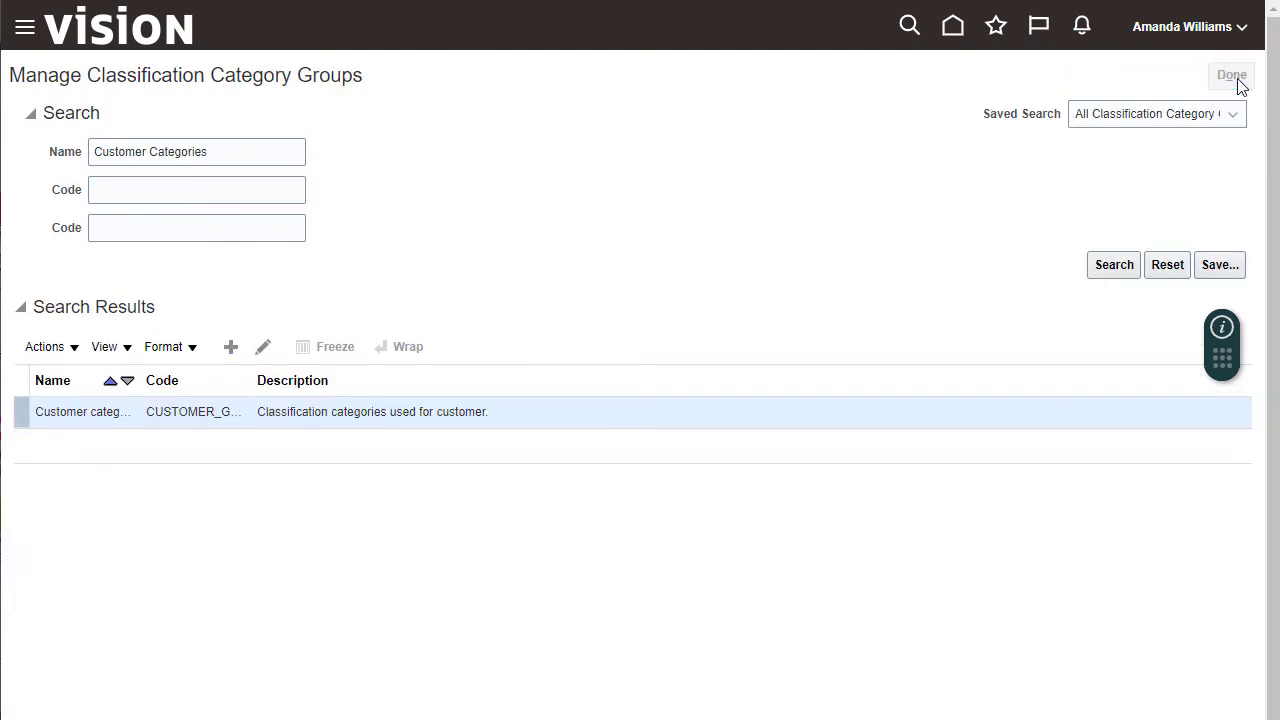
{"action": "left_click", "coordinate": [1231, 75]}
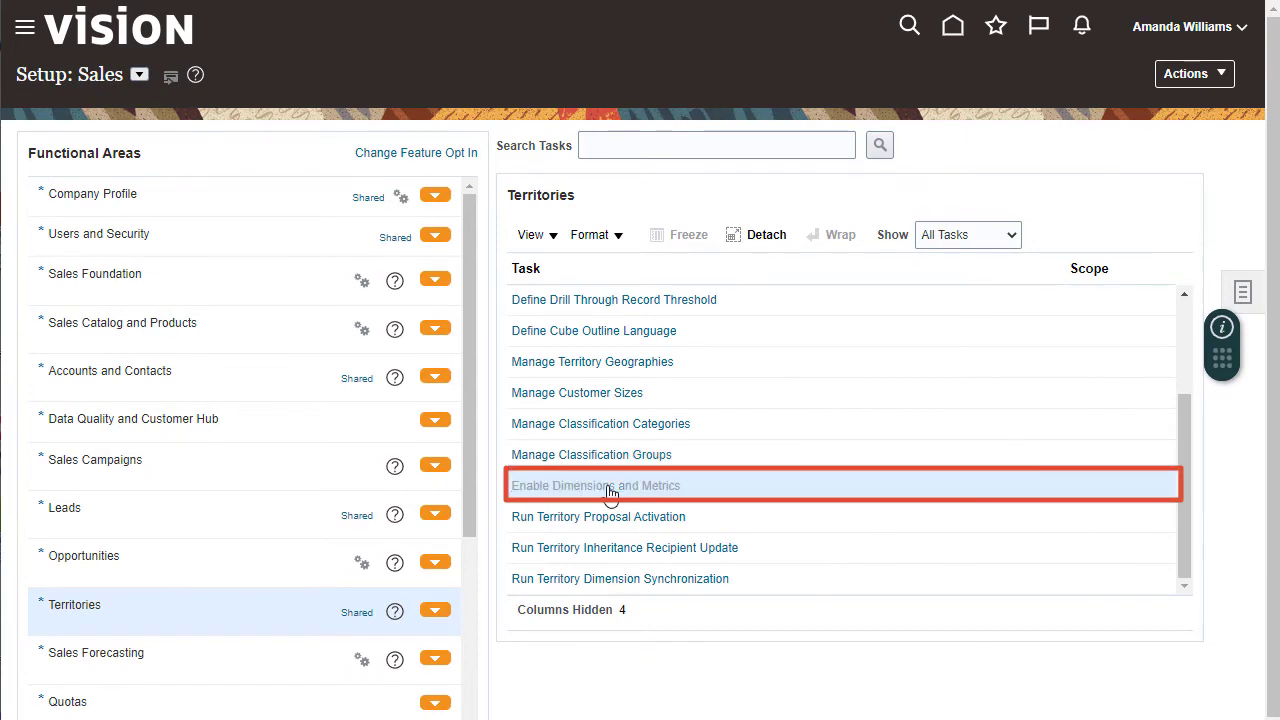
Add the Customer Auxiliary 2 dimension on the Enable Dimensions and Metrics edit page.
{"action": "left_click", "coordinate": [595, 485]}
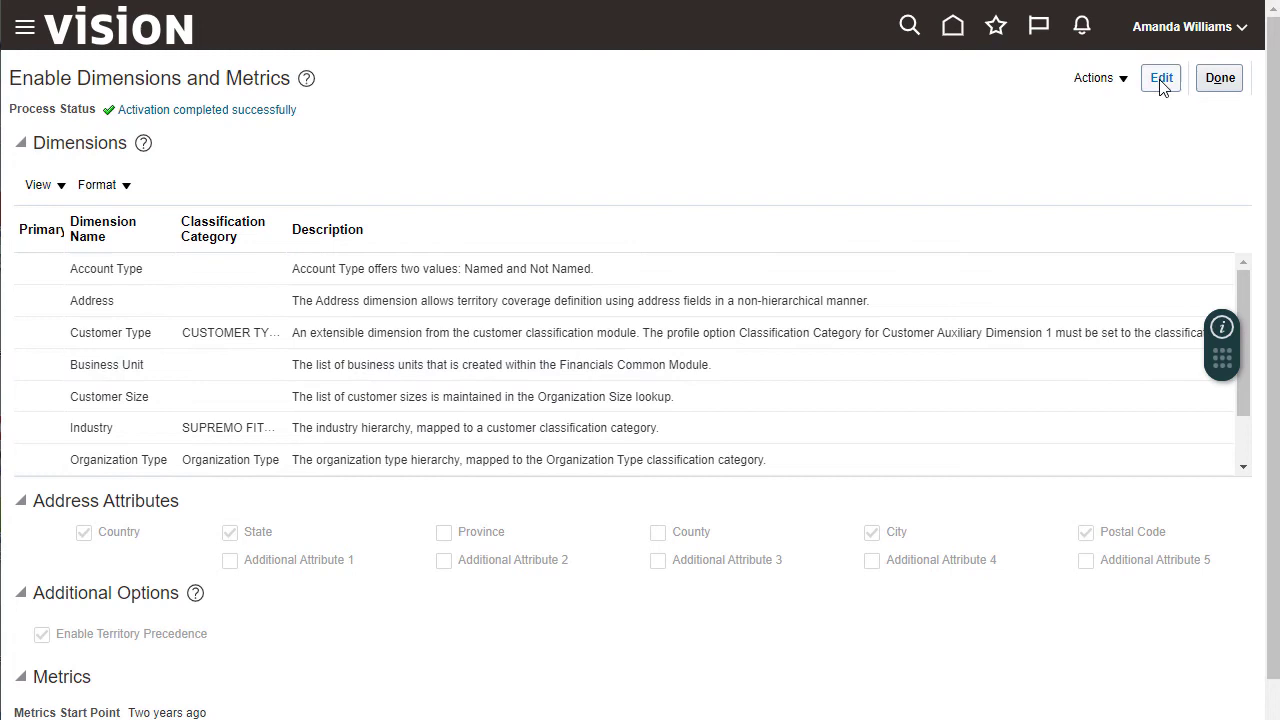
{"action": "left_click", "coordinate": [1160, 78]}
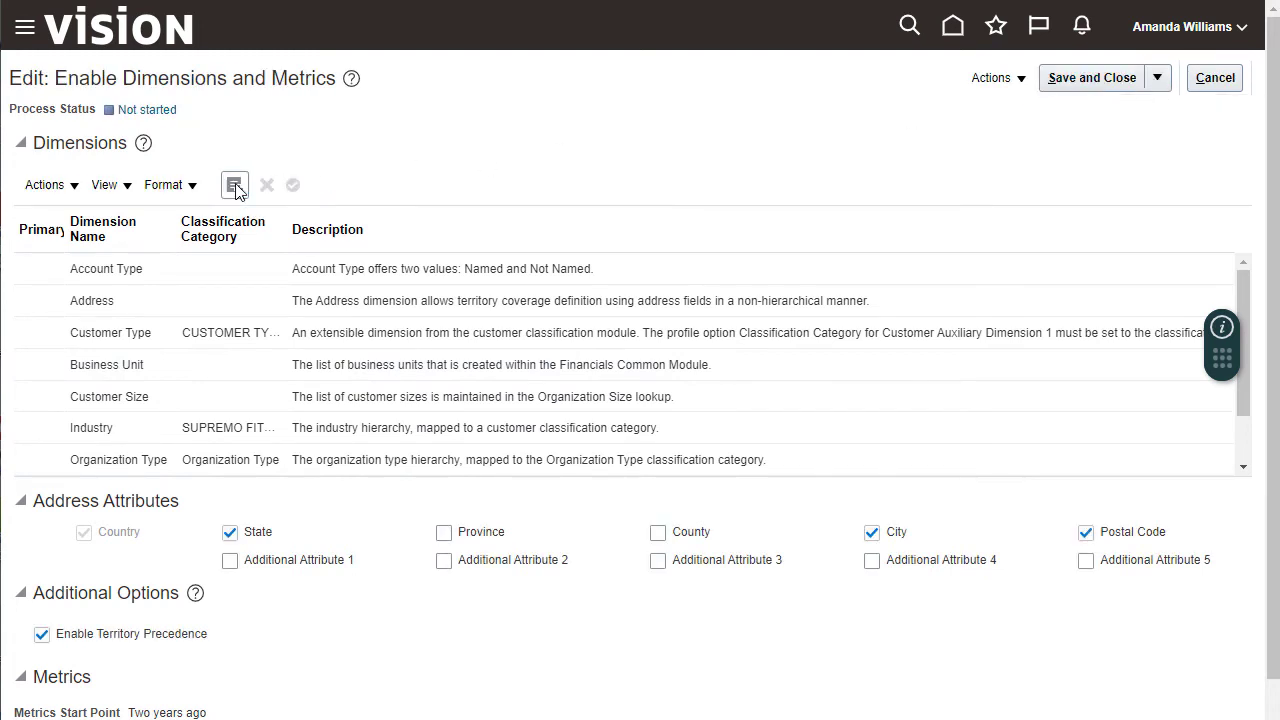
{"action": "left_click", "coordinate": [234, 185]}
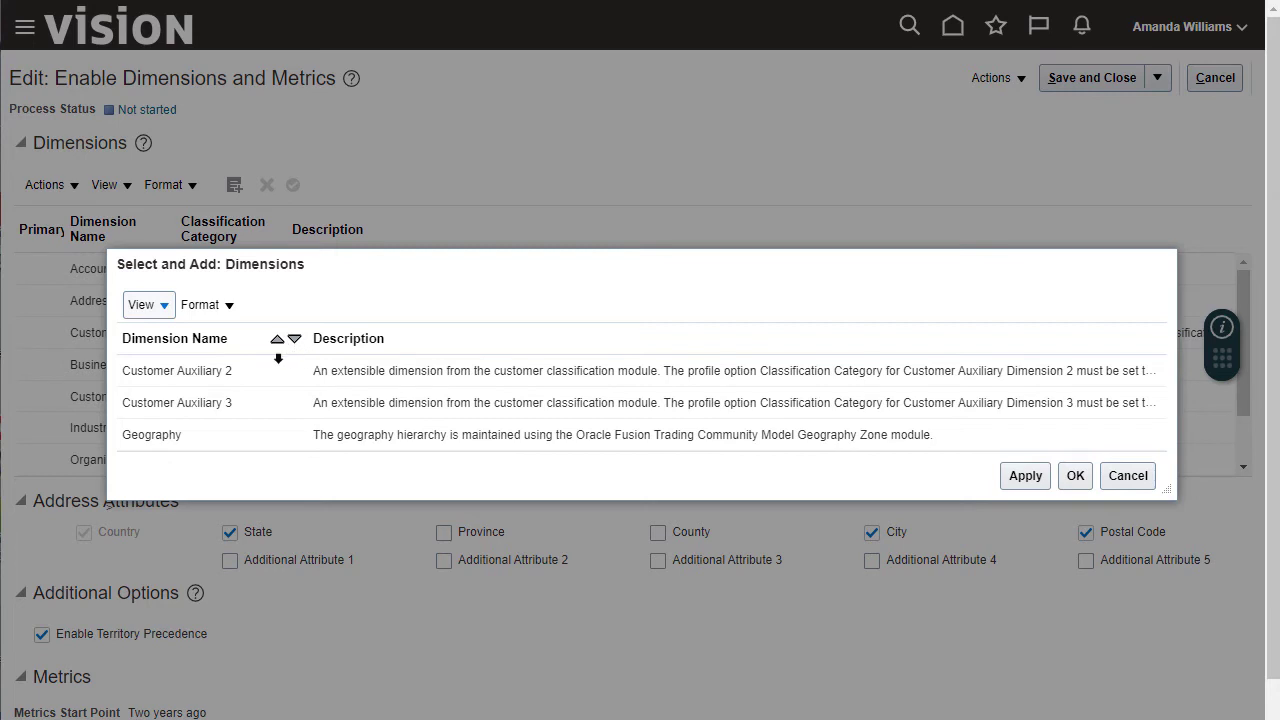
{"action": "left_click", "coordinate": [177, 370]}
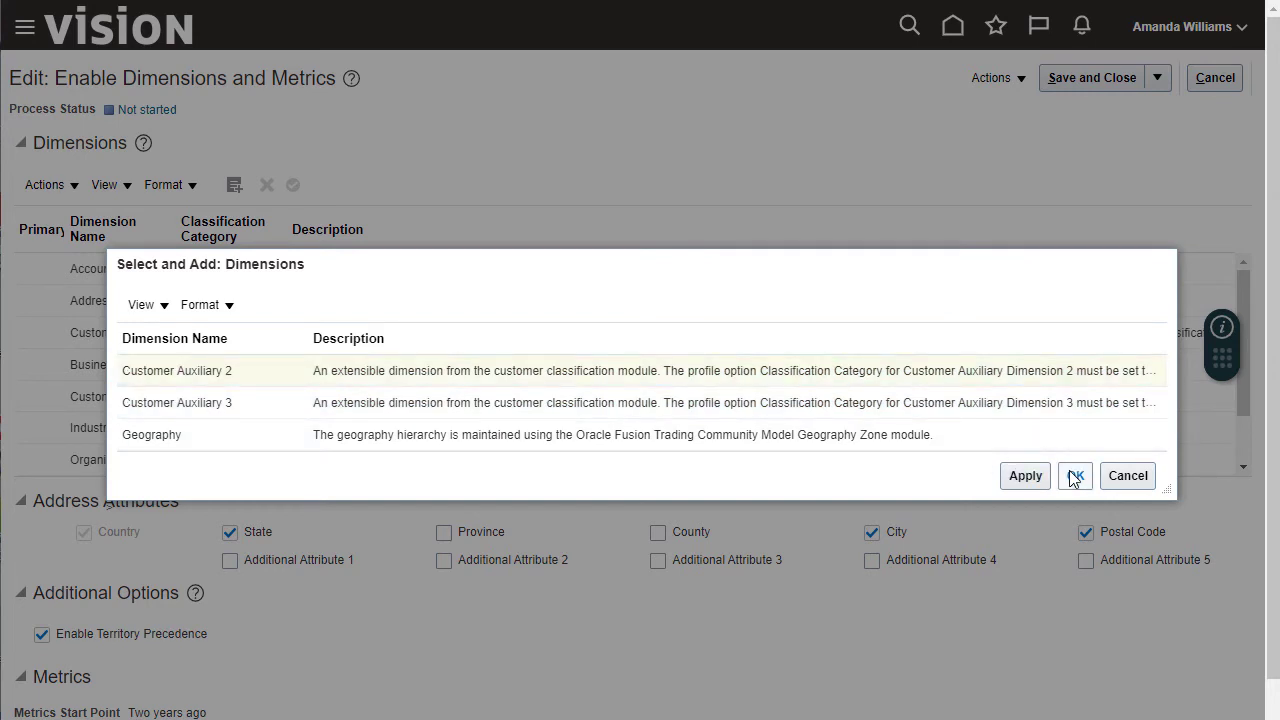
{"action": "left_click", "coordinate": [1075, 475]}
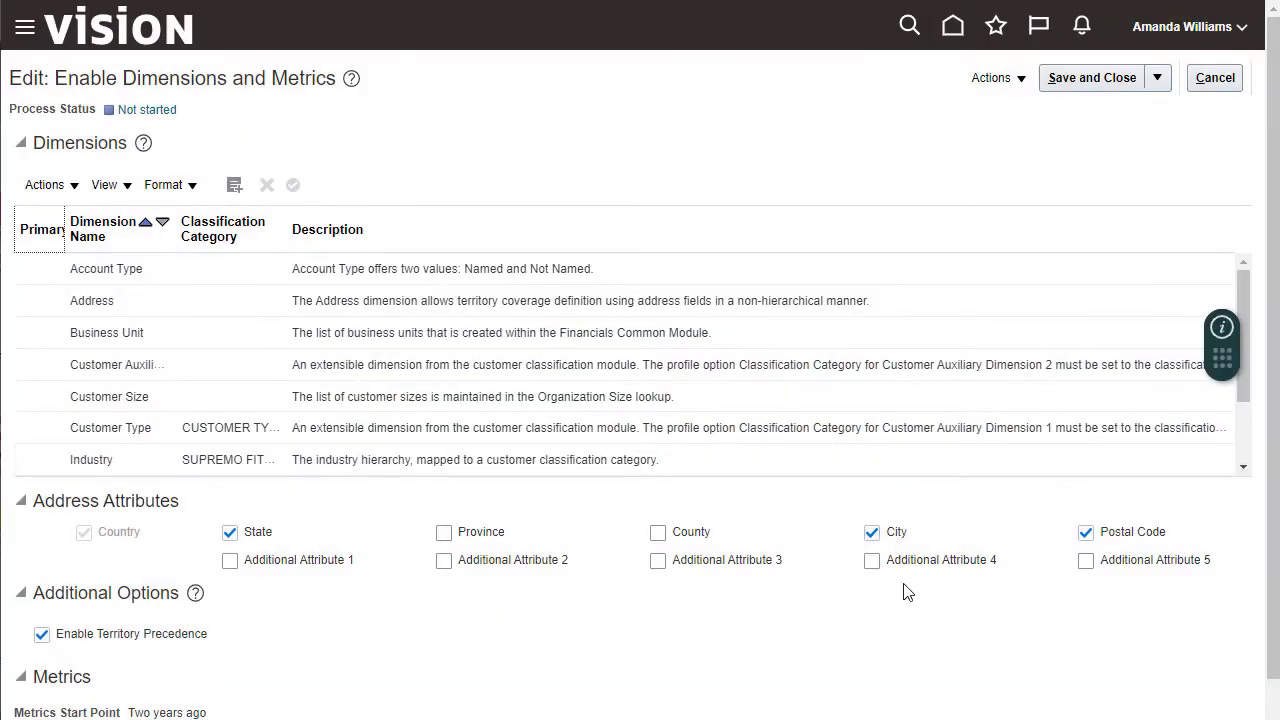
Name the Customer Auxiliary 2 dimension Account Priority with the Account Priority classification category.
{"action": "left_click", "coordinate": [116, 364]}
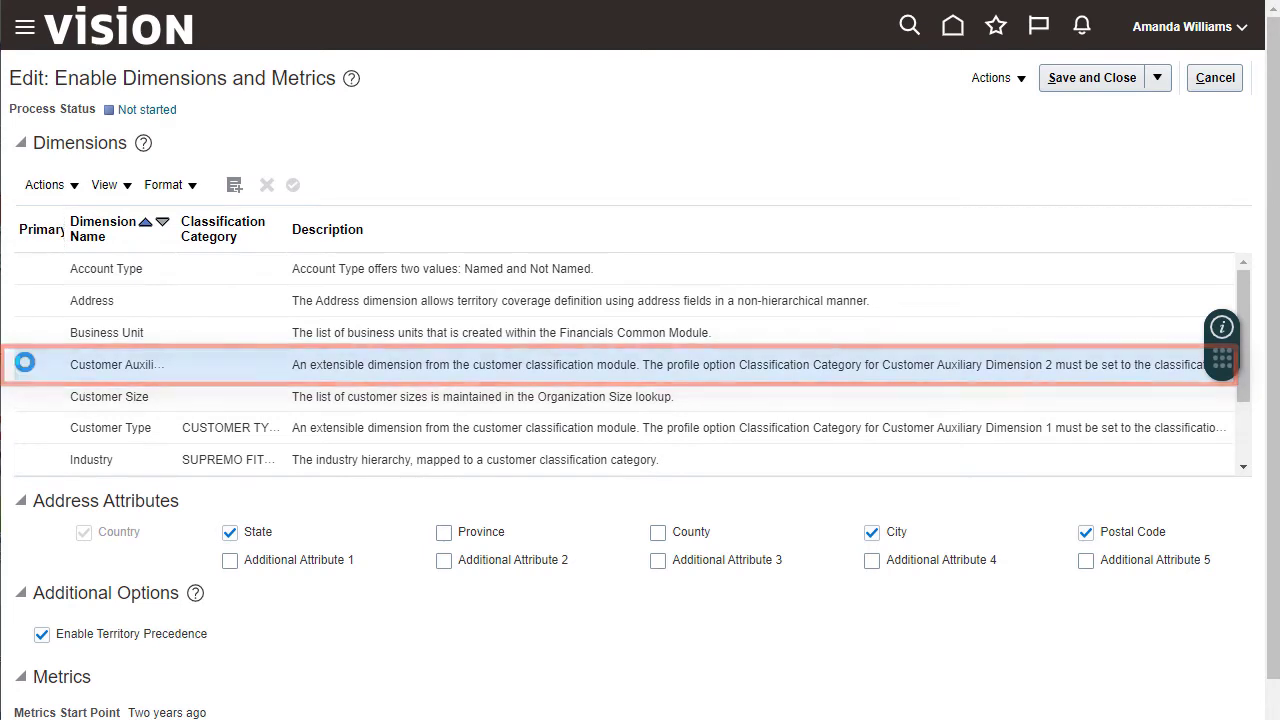
{"action": "double_click", "coordinate": [116, 364]}
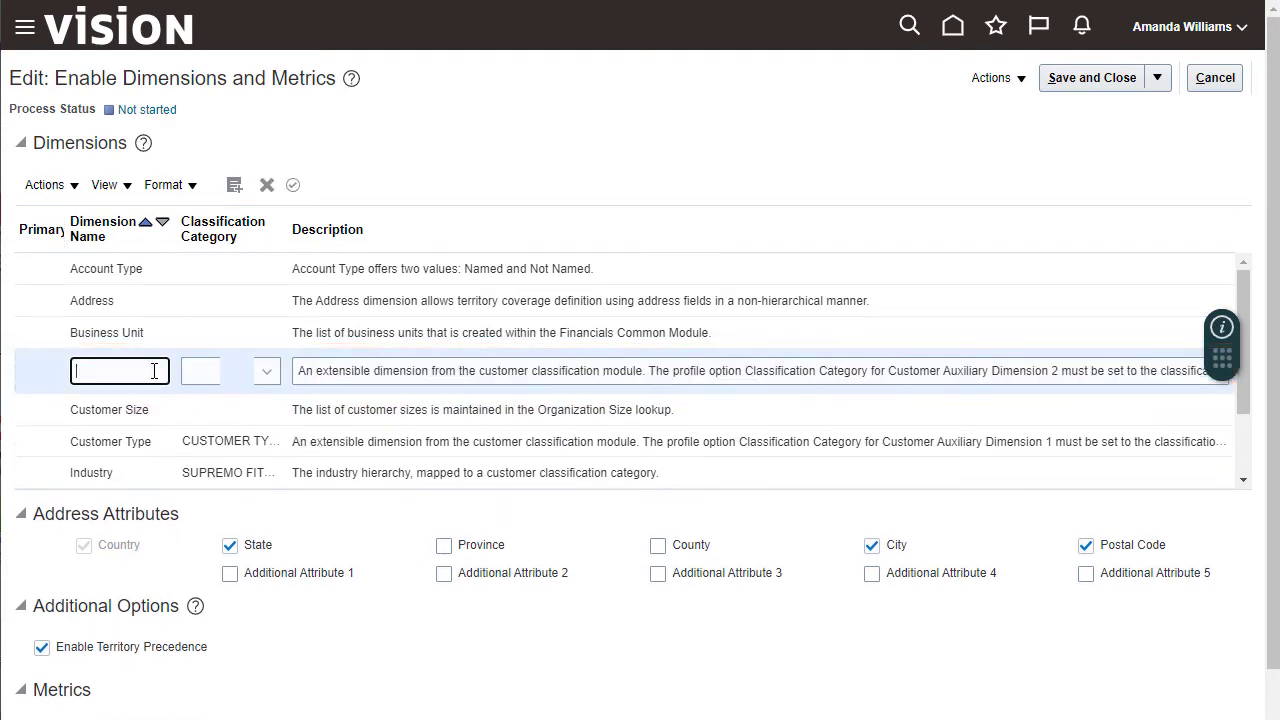
{"action": "type", "text": "Account Priority"}
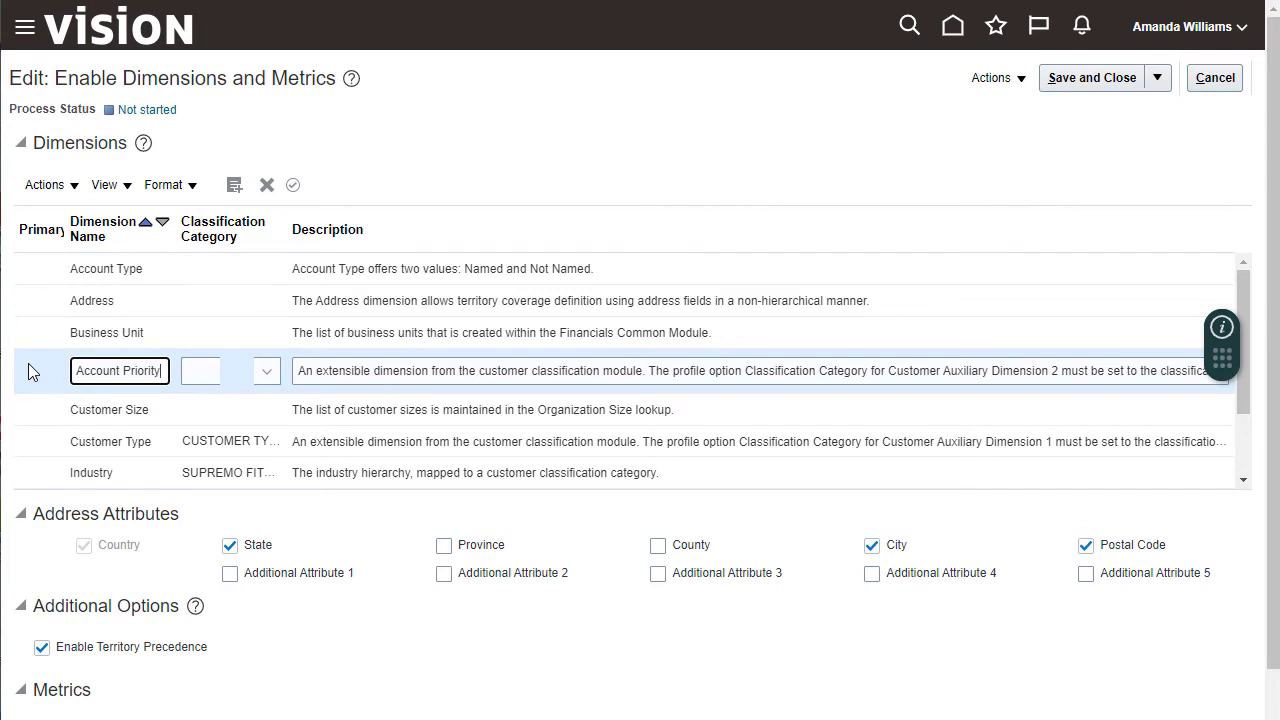
{"action": "left_click", "coordinate": [266, 371]}
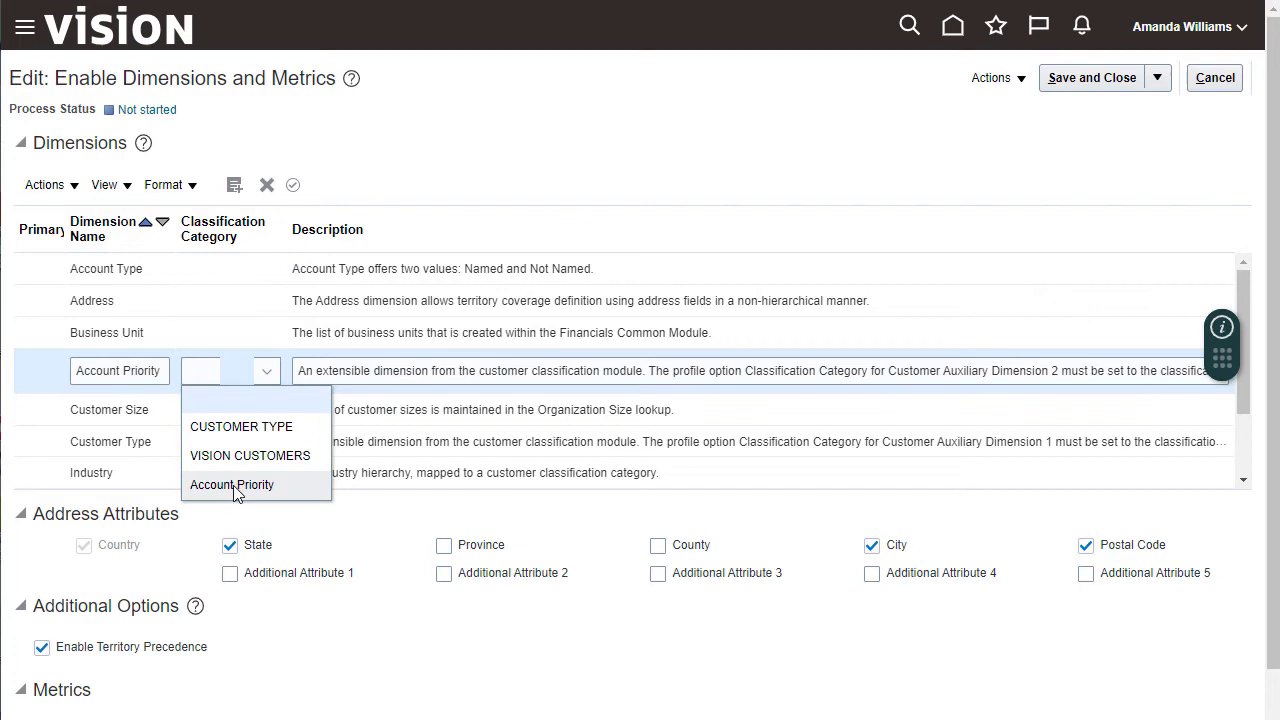
{"action": "left_click", "coordinate": [231, 485]}
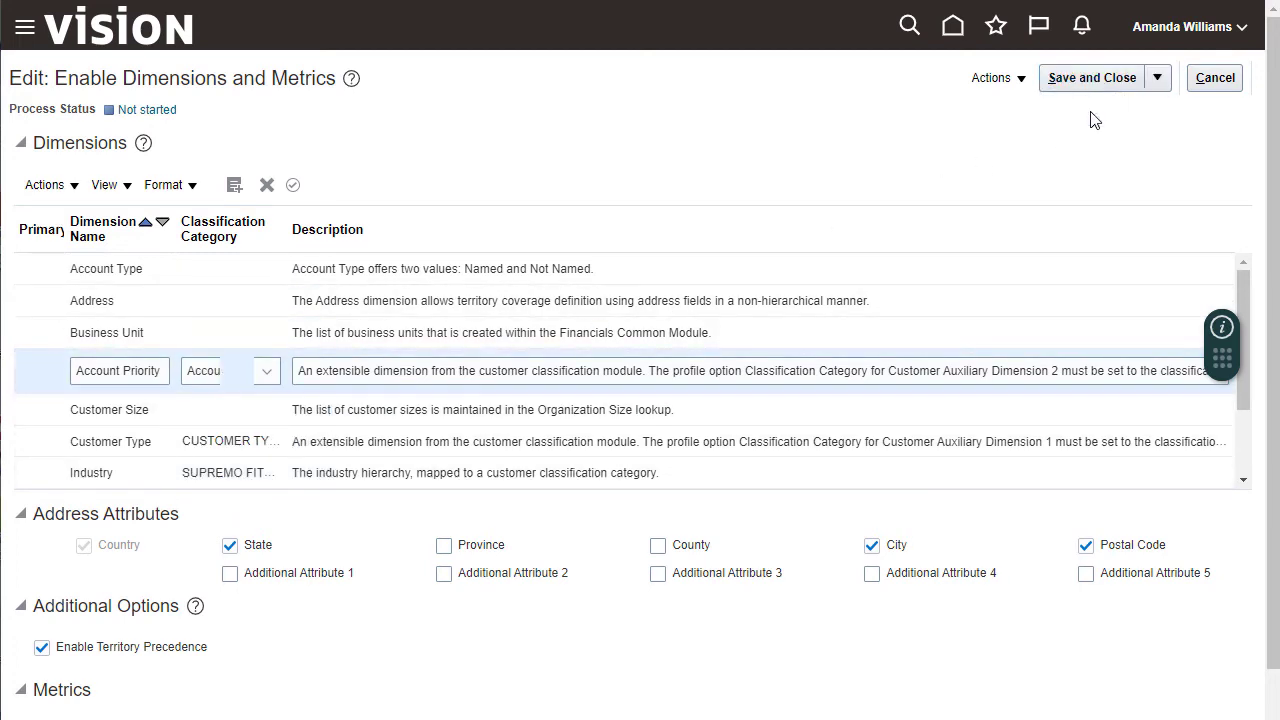
{"action": "left_click", "coordinate": [991, 78]}
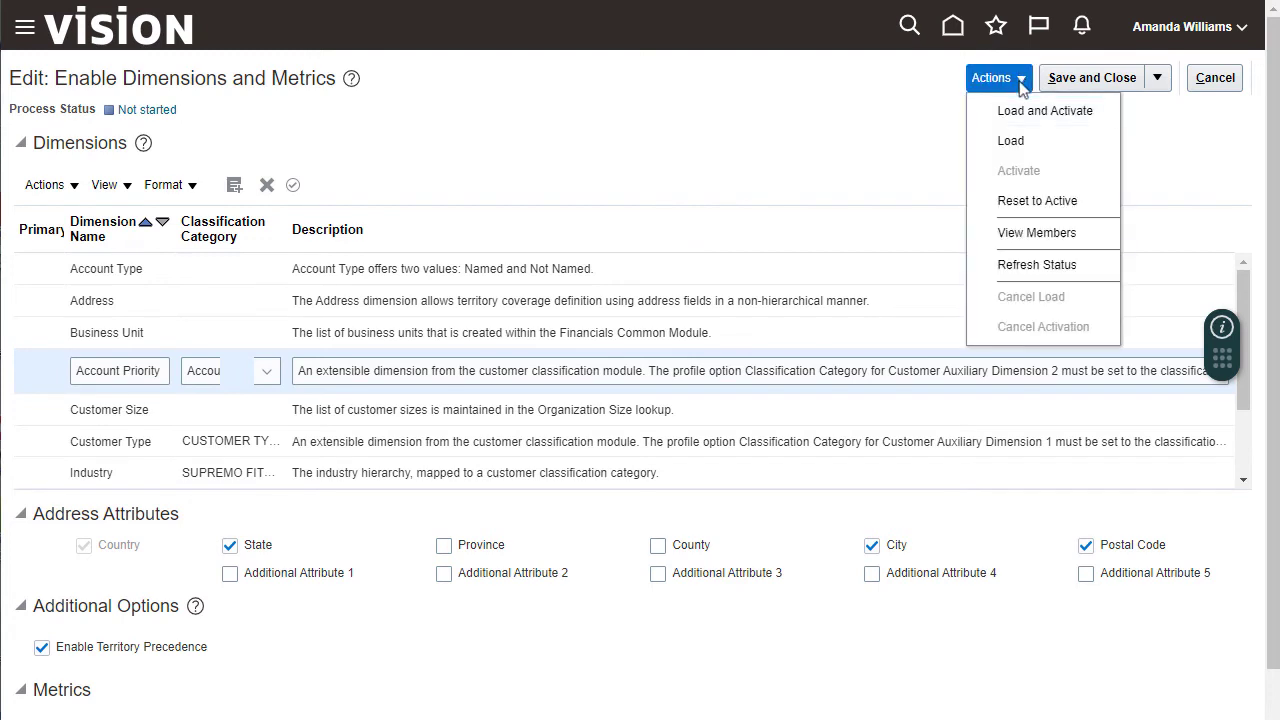
{"action": "mouse_move", "coordinate": [1024, 118]}
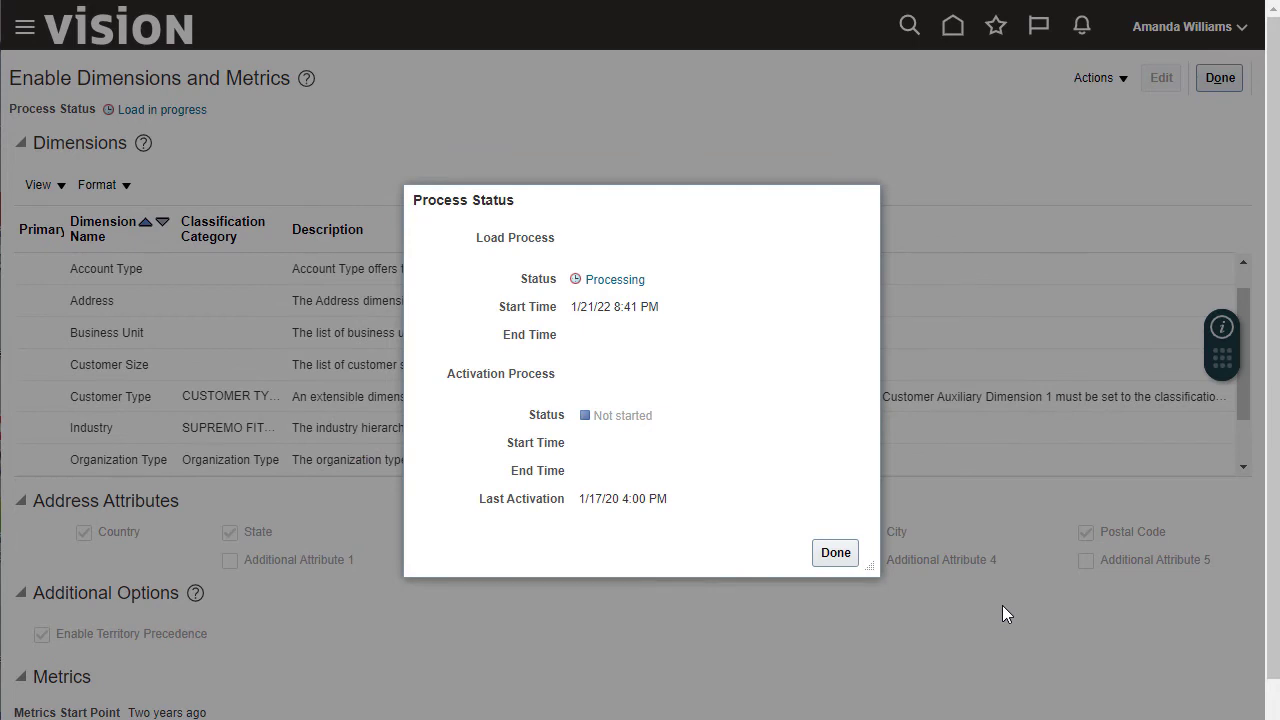
Close the Load and Activate process status dialog.
{"action": "left_click", "coordinate": [835, 552]}
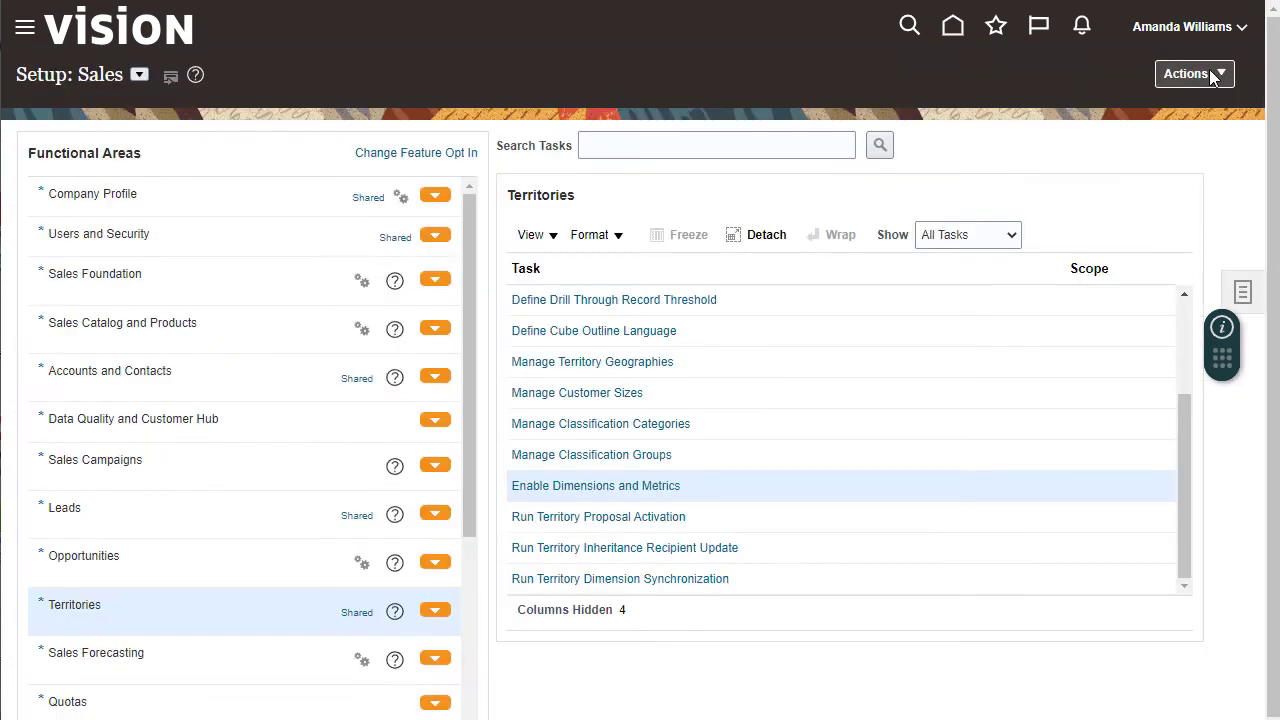
Show all Accounts and Contacts tasks and open Manage Customer Center Assignment Objects.
{"action": "left_click", "coordinate": [110, 370]}
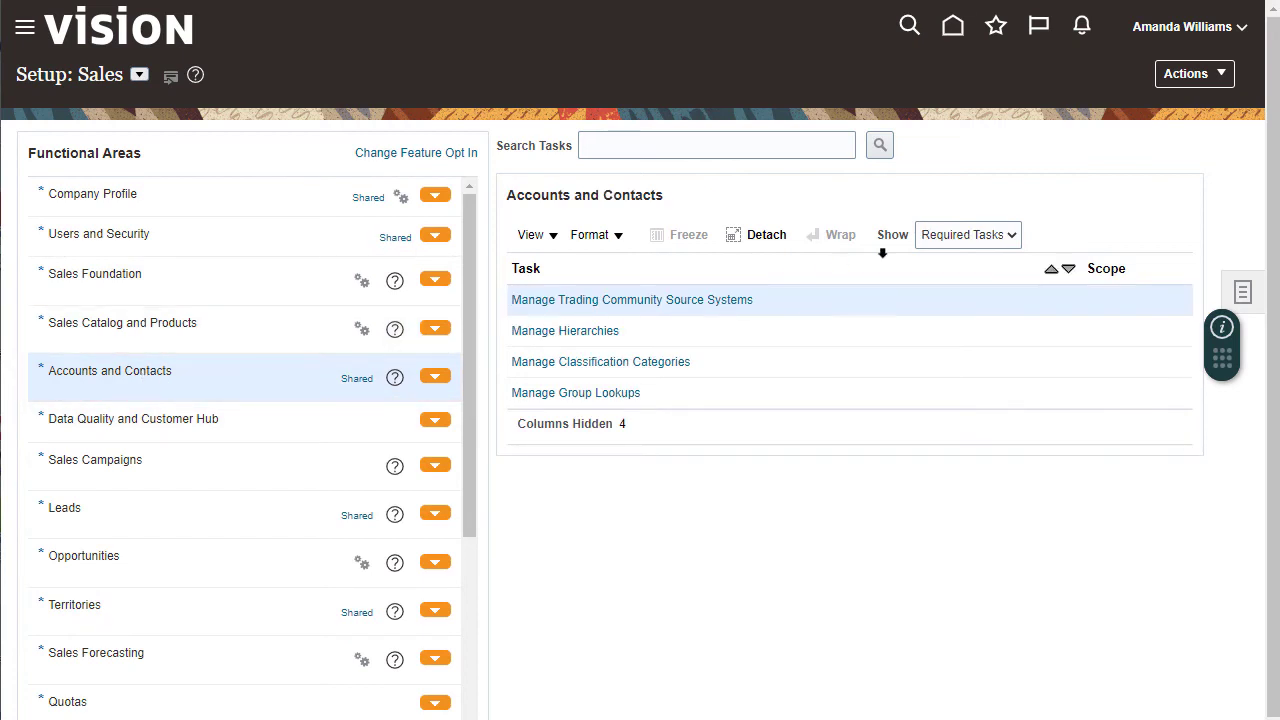
{"action": "left_click", "coordinate": [966, 234]}
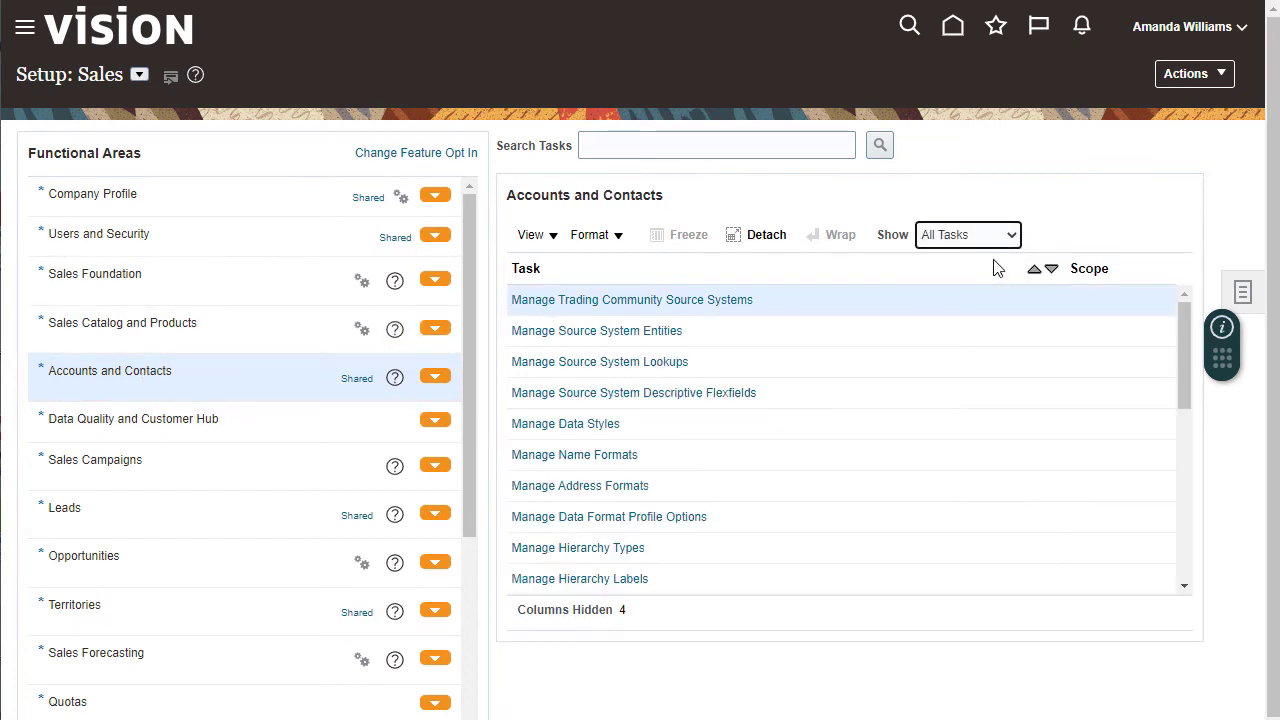
{"action": "scroll", "scroll_direction": "down", "scroll_amount": 3}
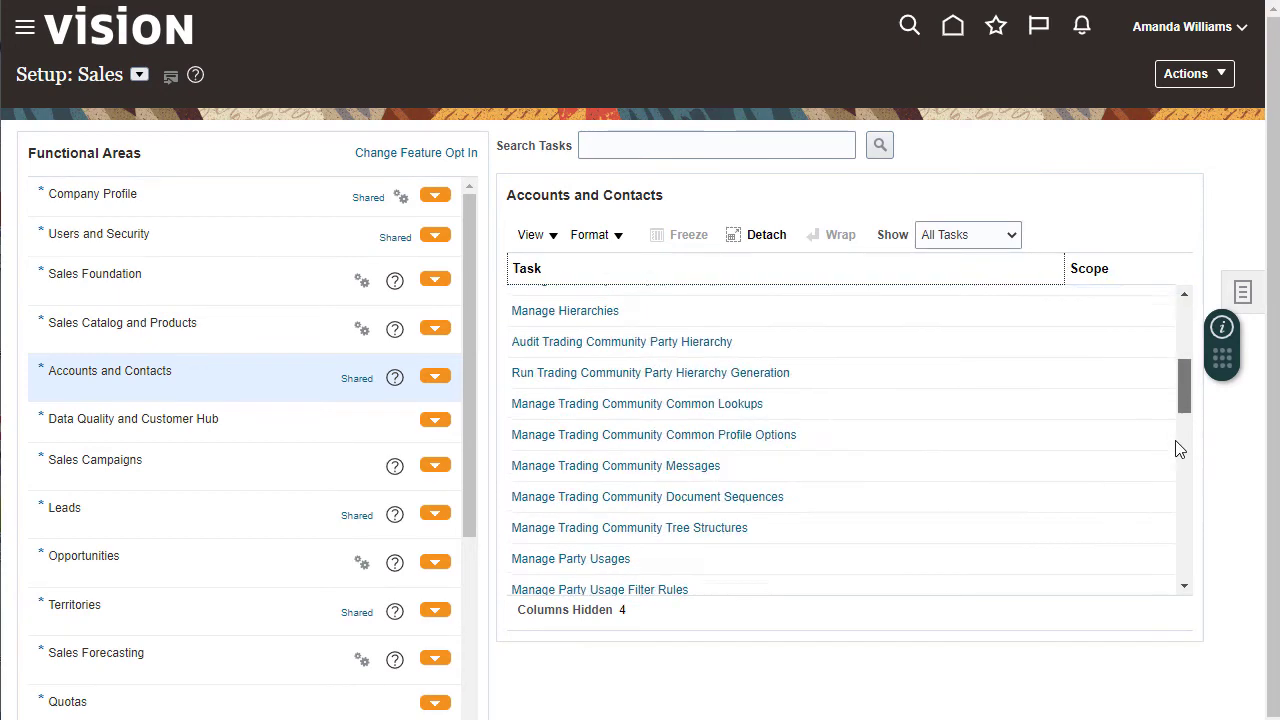
{"action": "scroll", "scroll_direction": "down", "scroll_amount": 3}
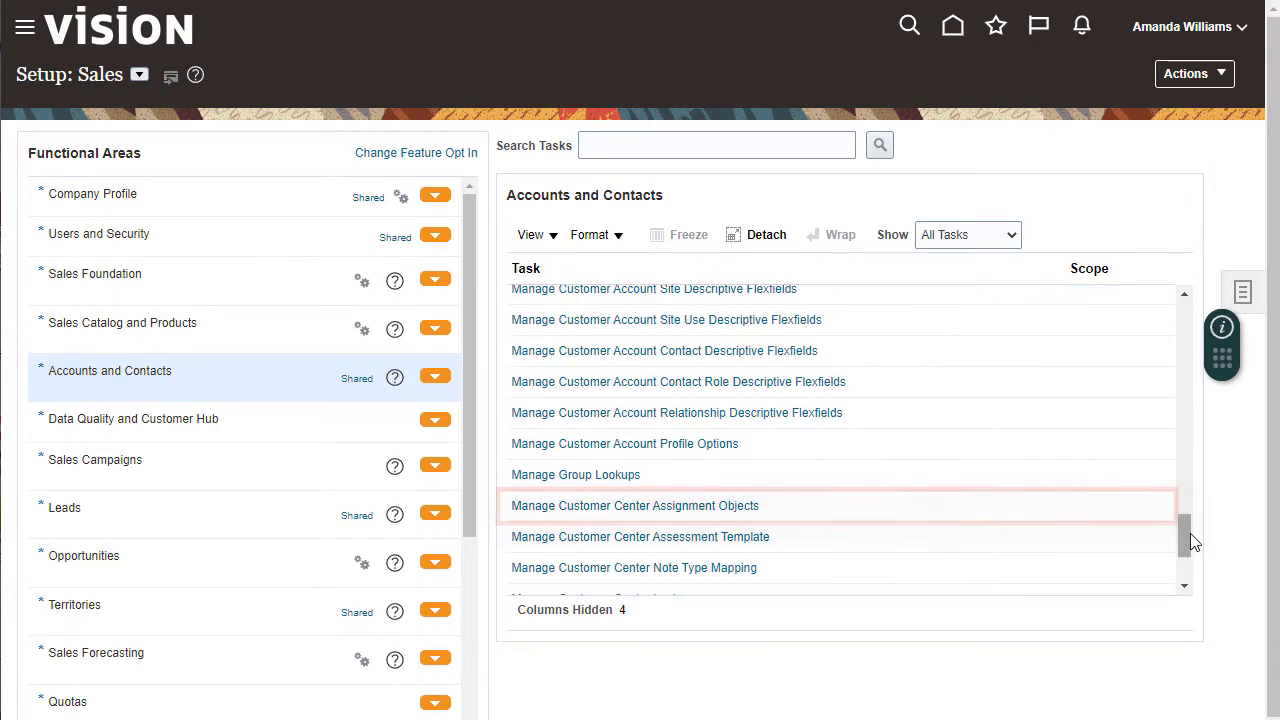
{"action": "left_click", "coordinate": [634, 505]}
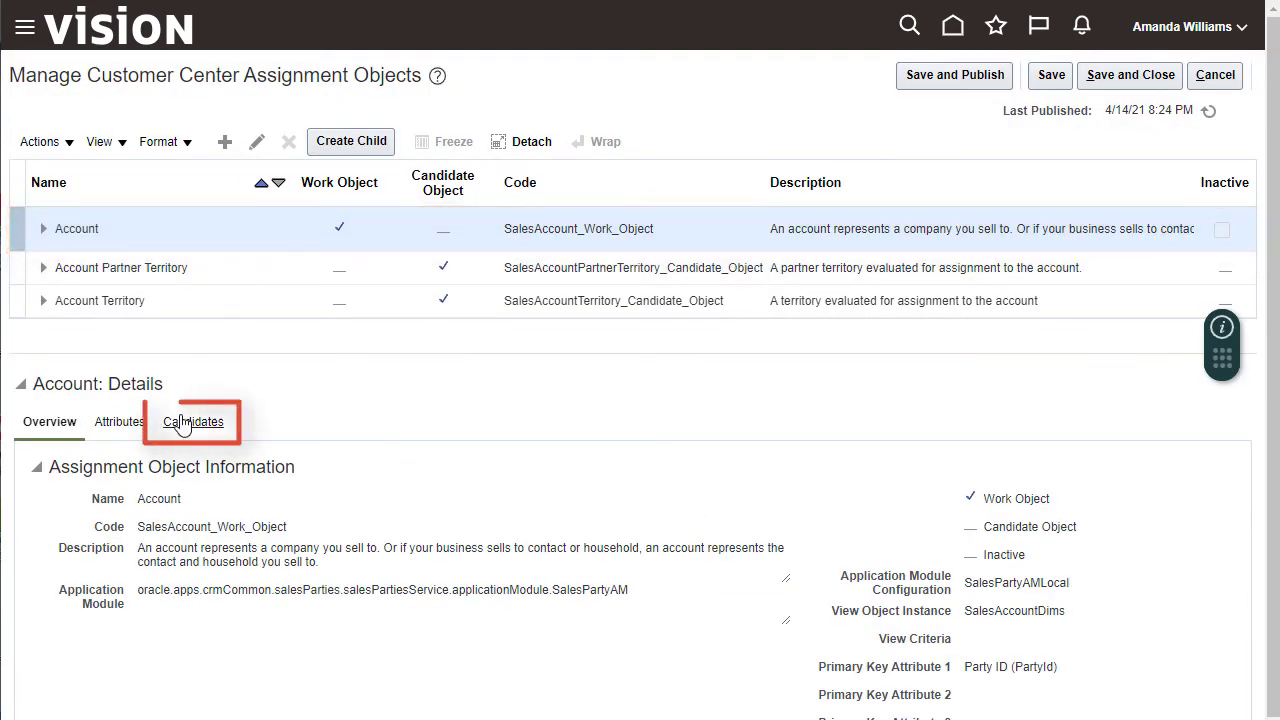
Show Mapping Set 1 mappings under the Account Territory candidate's Mapping Sets.
{"action": "left_click", "coordinate": [193, 421]}
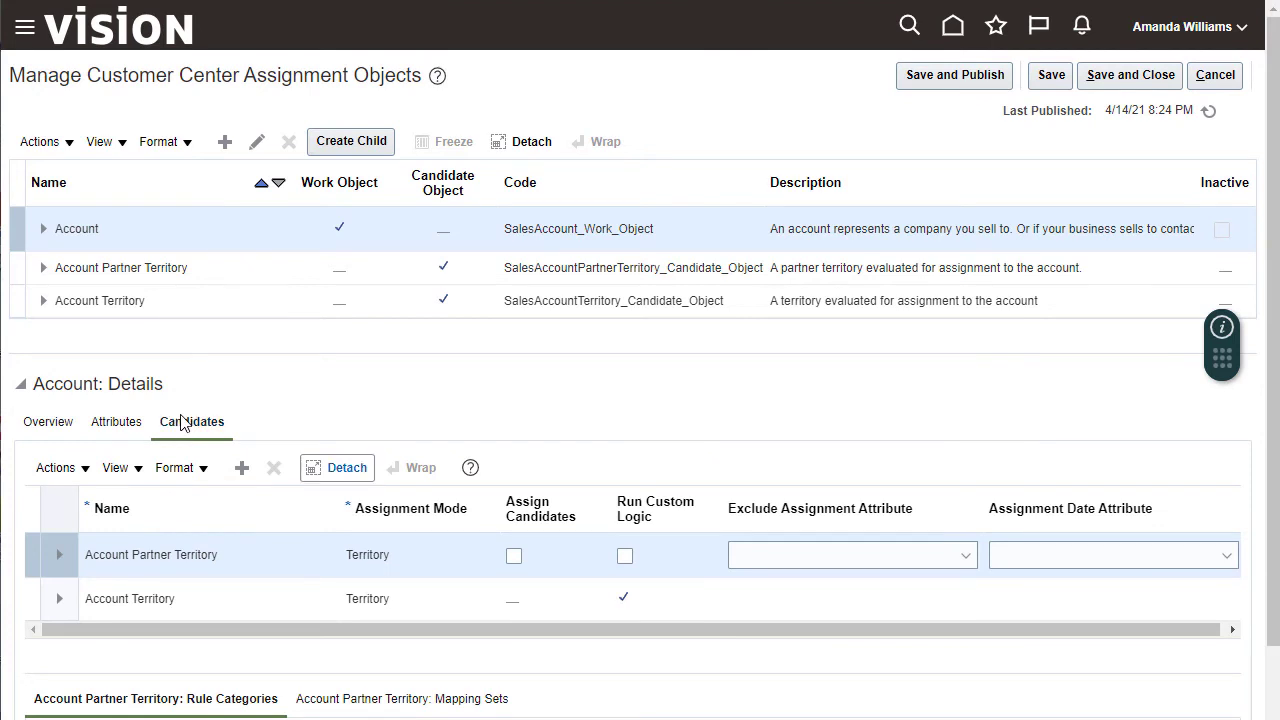
{"action": "scroll", "scroll_direction": "down", "scroll_amount": 3}
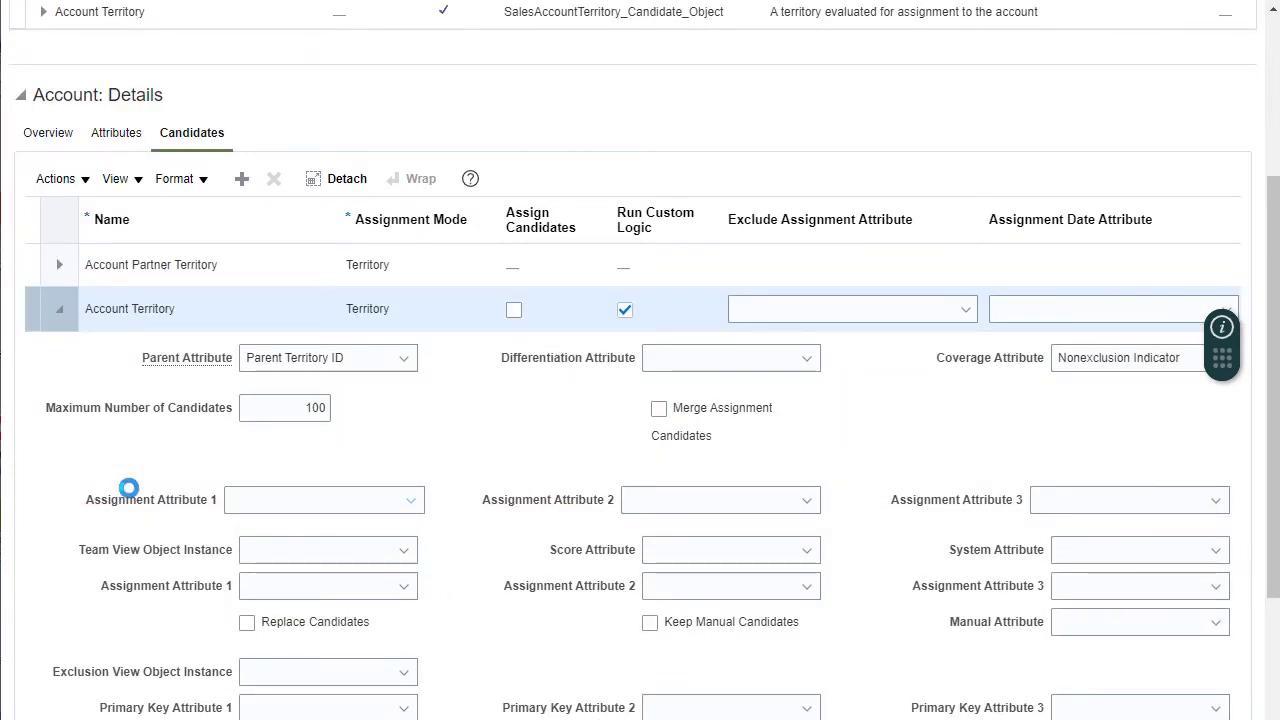
{"action": "scroll", "scroll_direction": "down", "scroll_amount": 3}
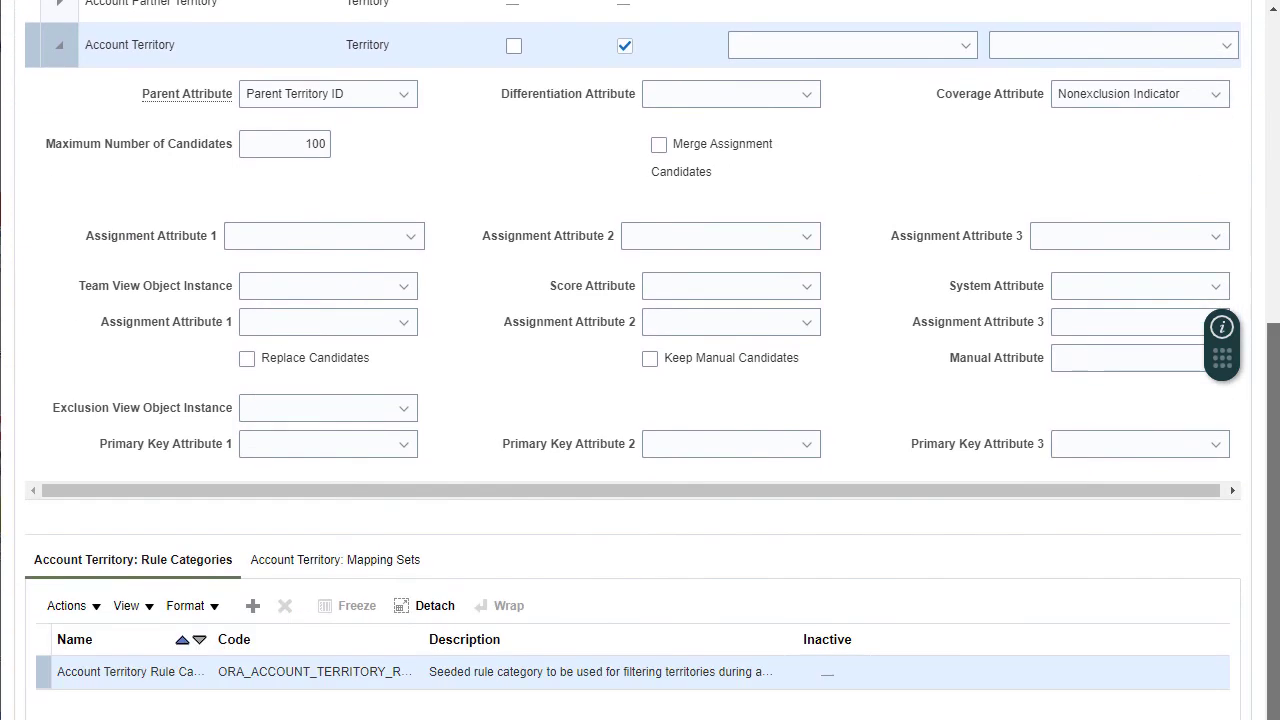
{"action": "left_click", "coordinate": [335, 559]}
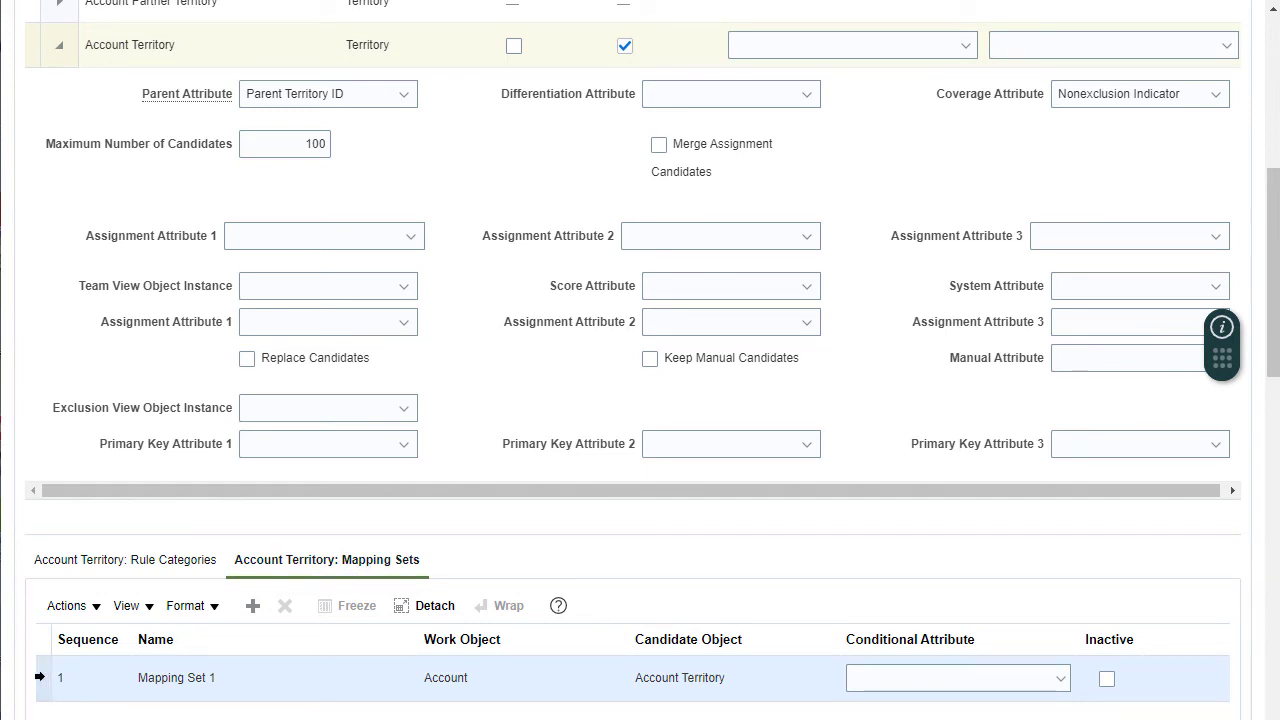
{"action": "mouse_move", "coordinate": [43, 683]}
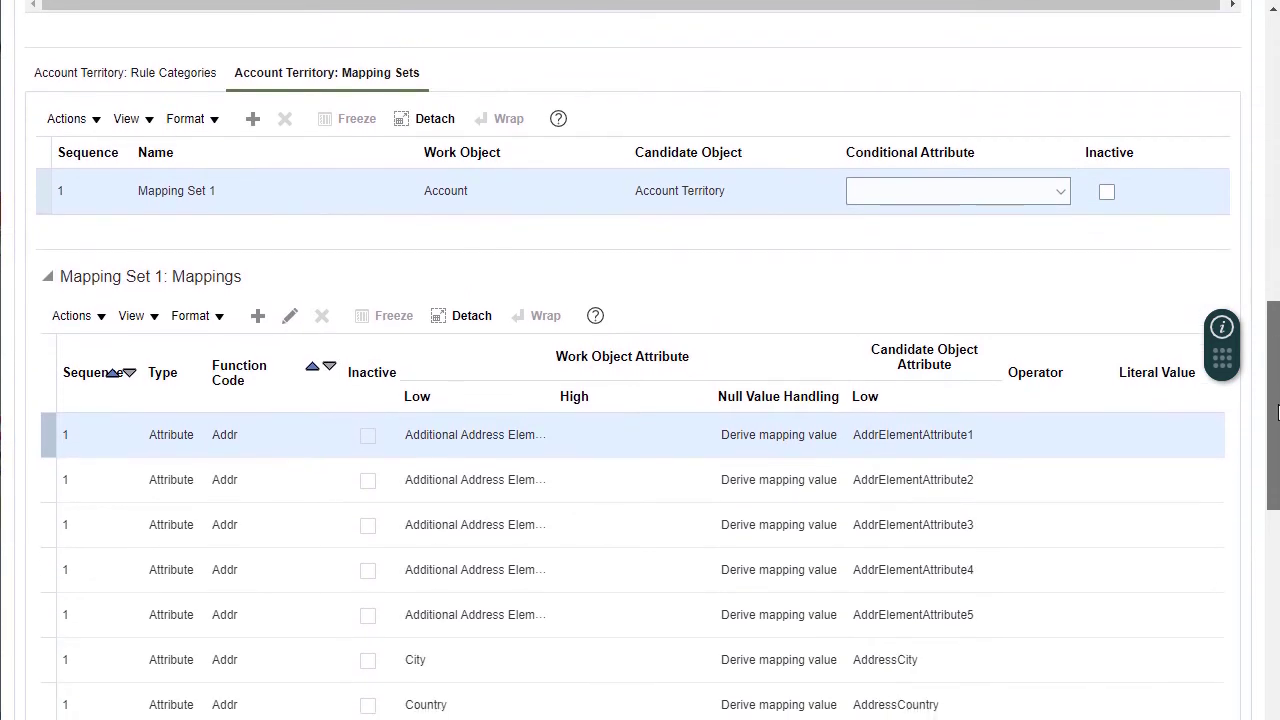
{"action": "scroll", "scroll_direction": "down", "scroll_amount": 3}
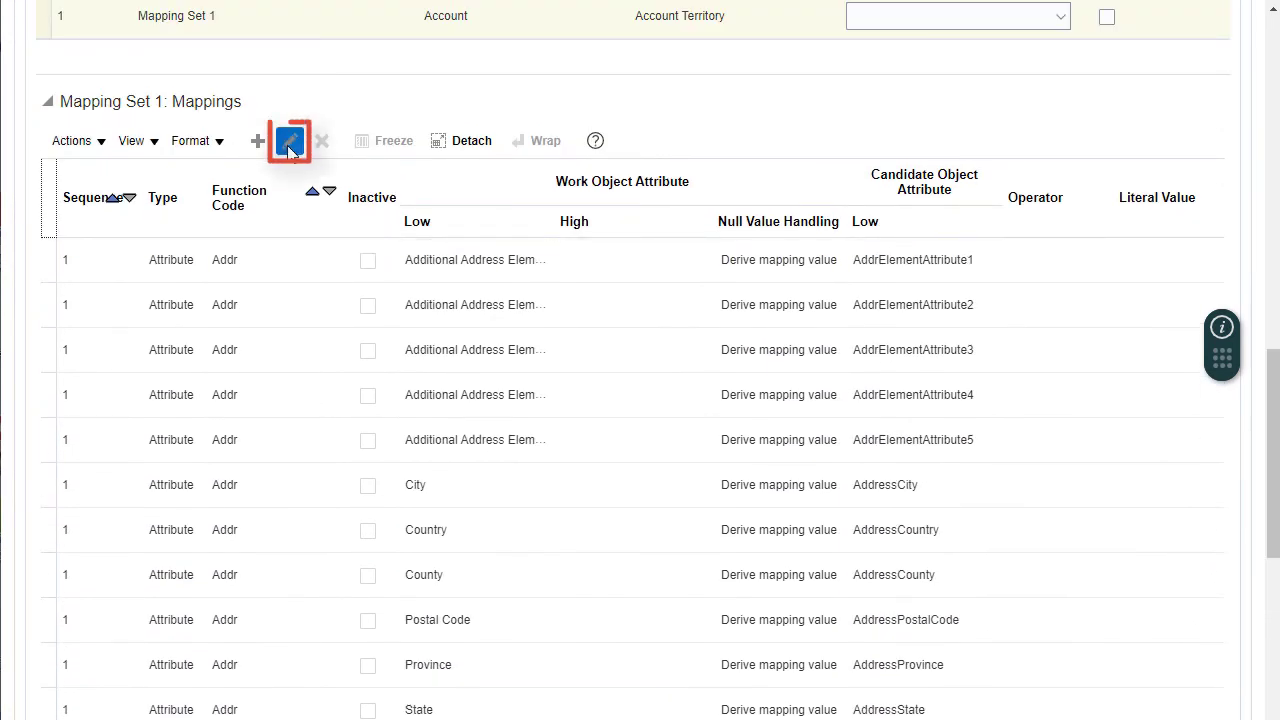
Activate the Aux2 mapping for Auxiliary Dimension 2, then save and publish the assignment objects.
{"action": "left_click", "coordinate": [289, 140]}
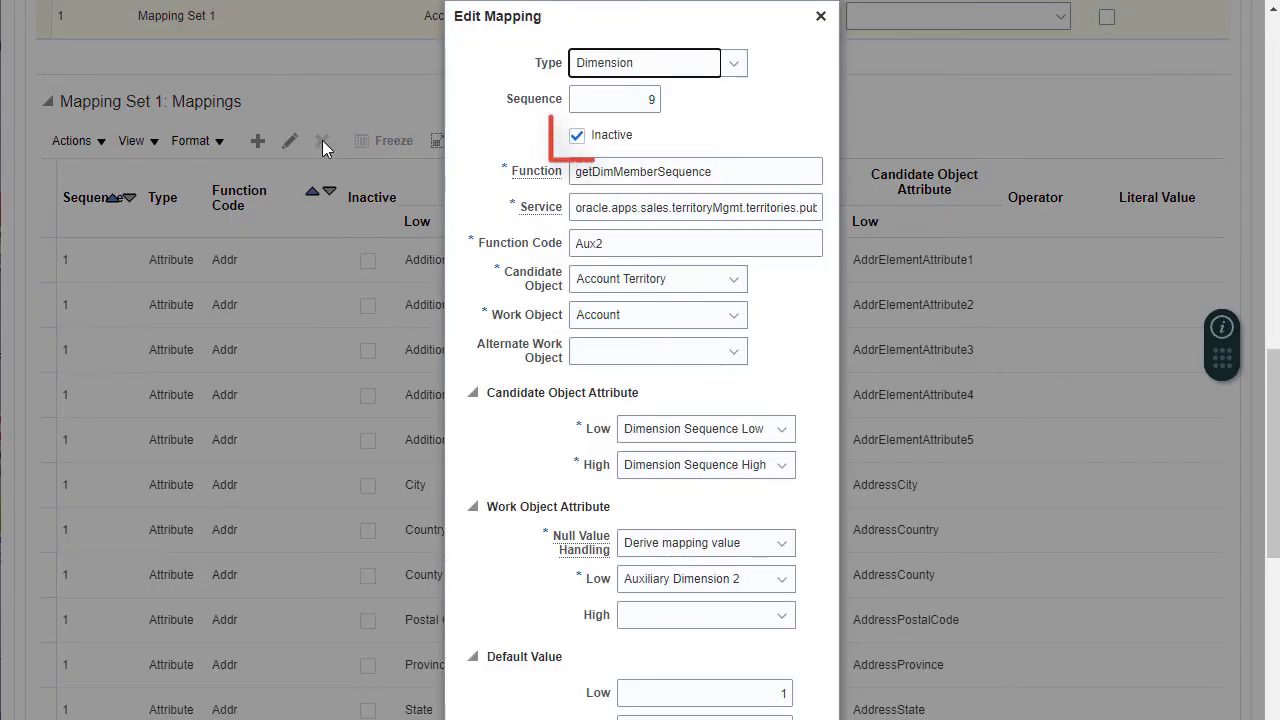
{"action": "left_click", "coordinate": [576, 135]}
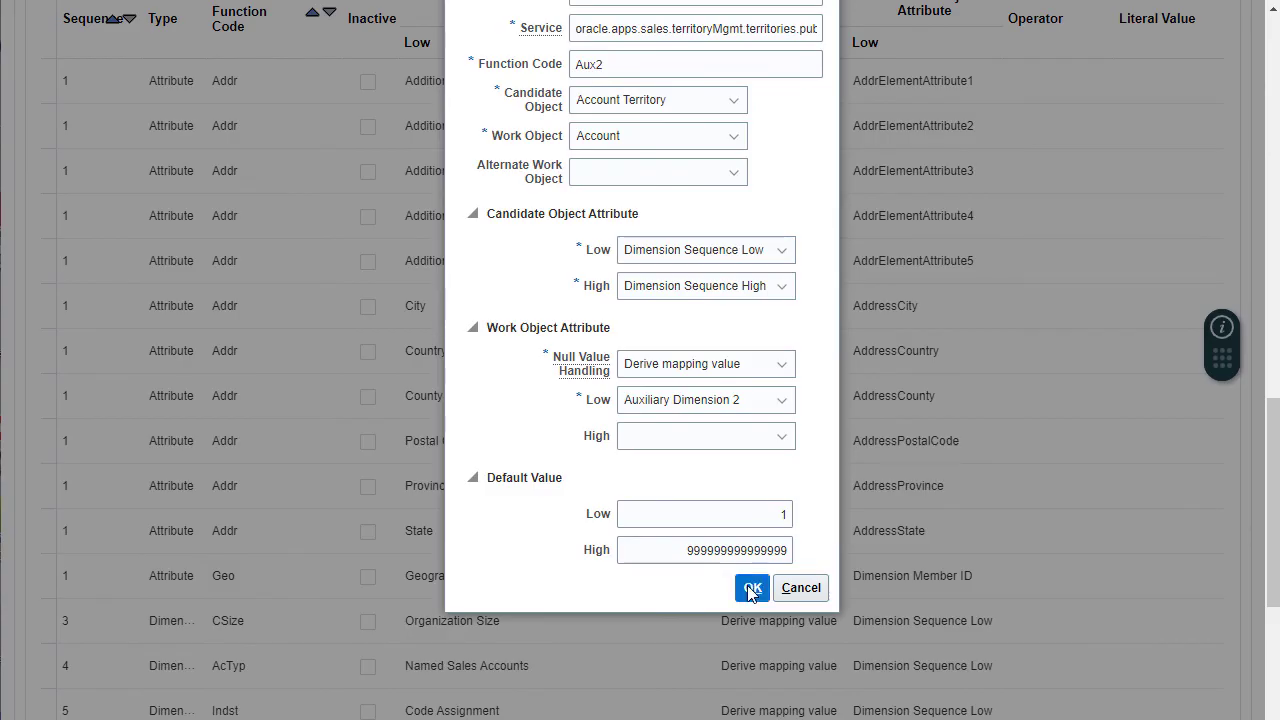
{"action": "left_click", "coordinate": [751, 588]}
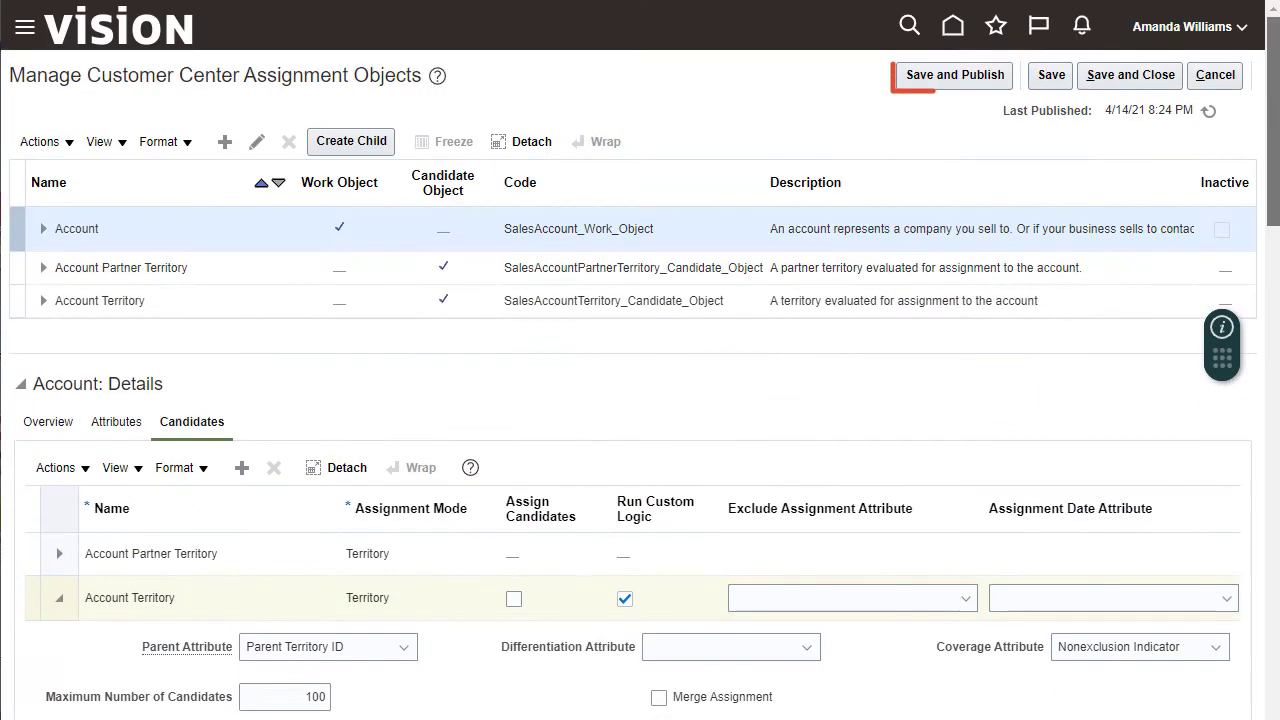
{"action": "left_click", "coordinate": [954, 75]}
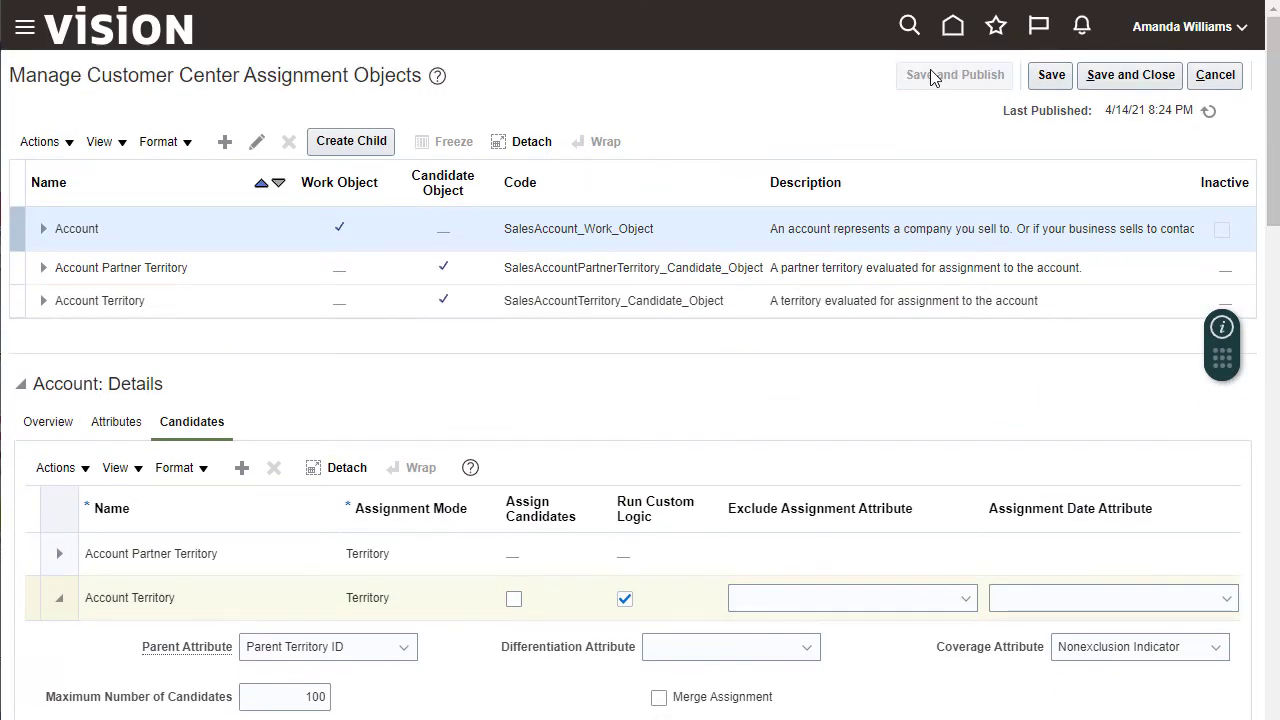